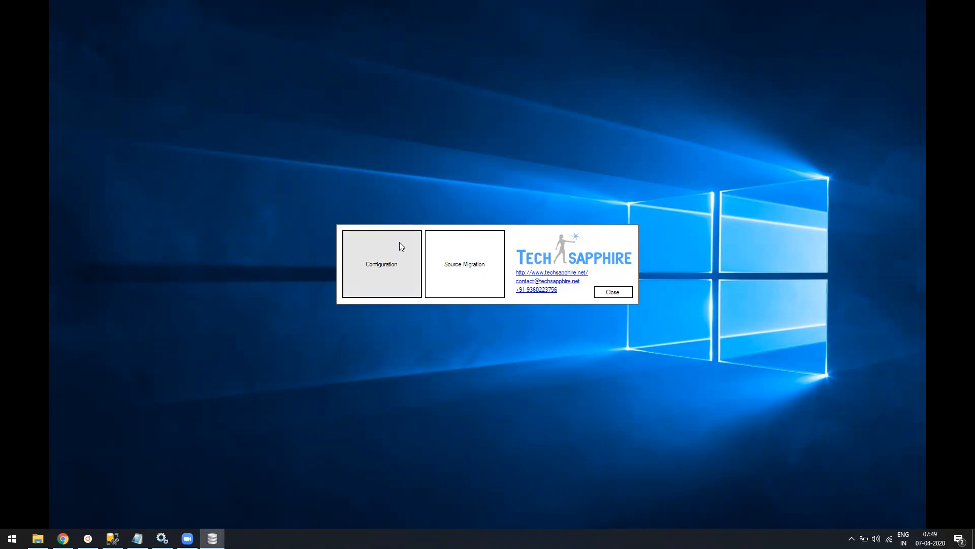
# Enter the migration folder path and the SQL Server host and password in Configuration.
pyautogui.click(381, 264)
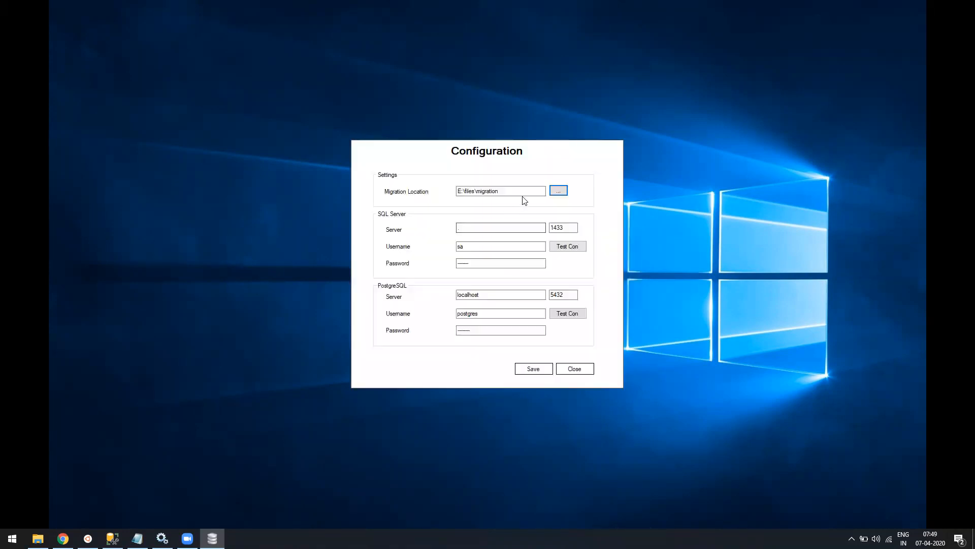
pyautogui.tripleClick(501, 191)
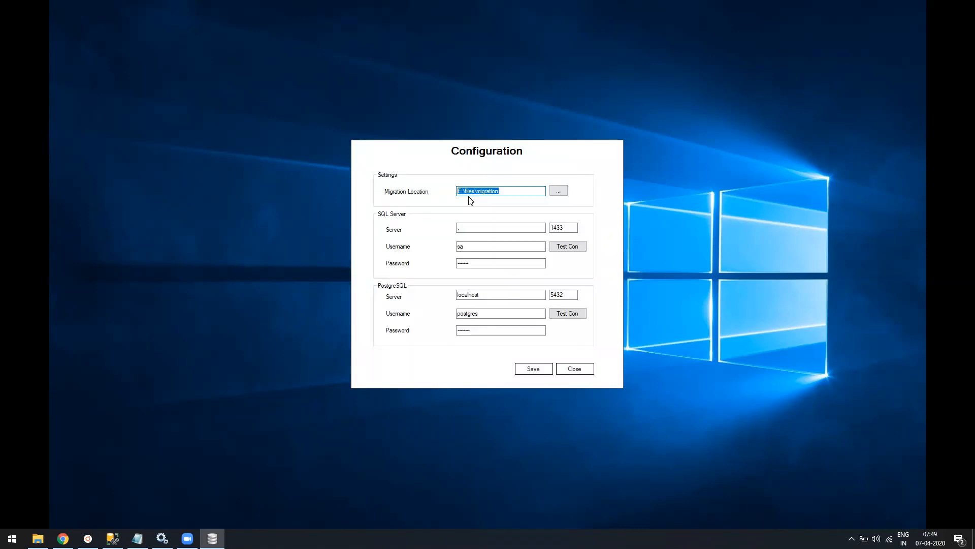
pyautogui.moveTo(578, 184)
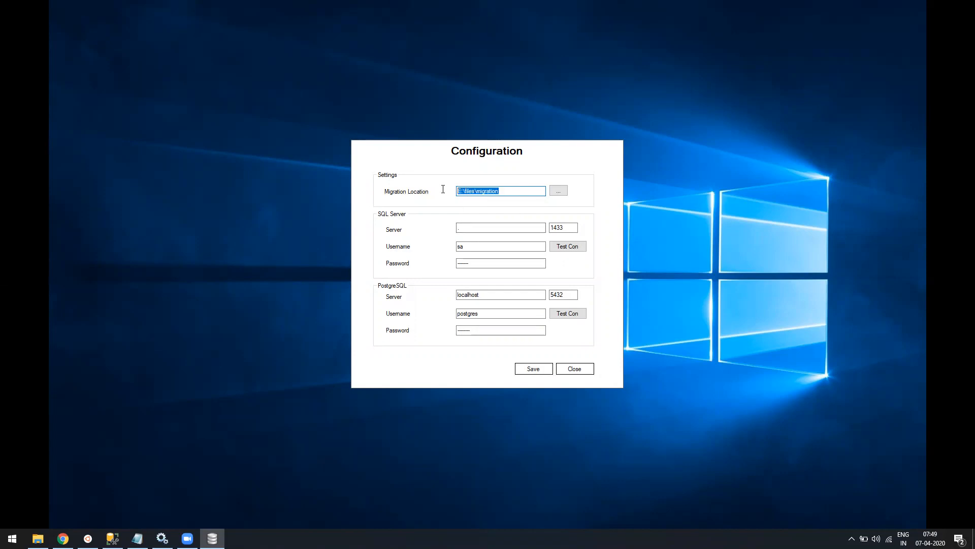
pyautogui.click(500, 227)
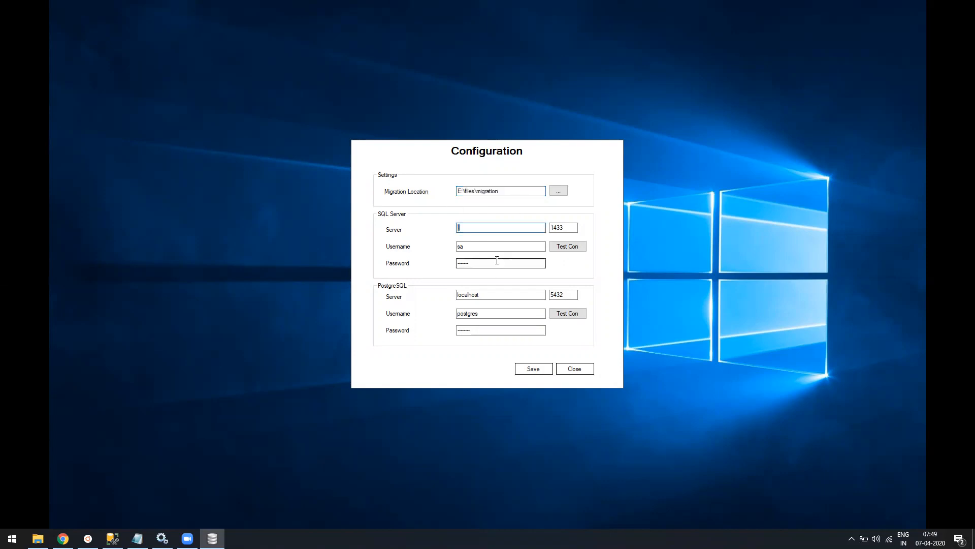
pyautogui.click(567, 246)
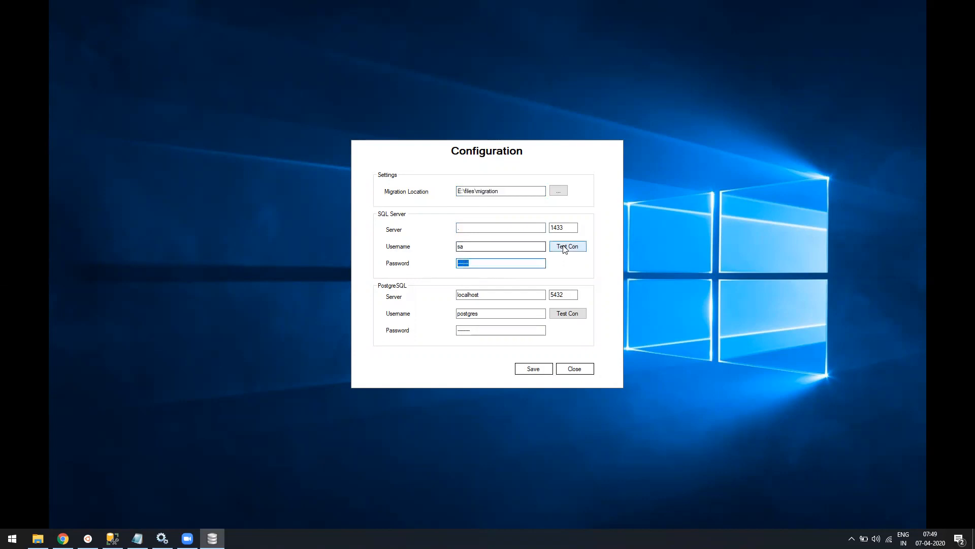
pyautogui.click(567, 246)
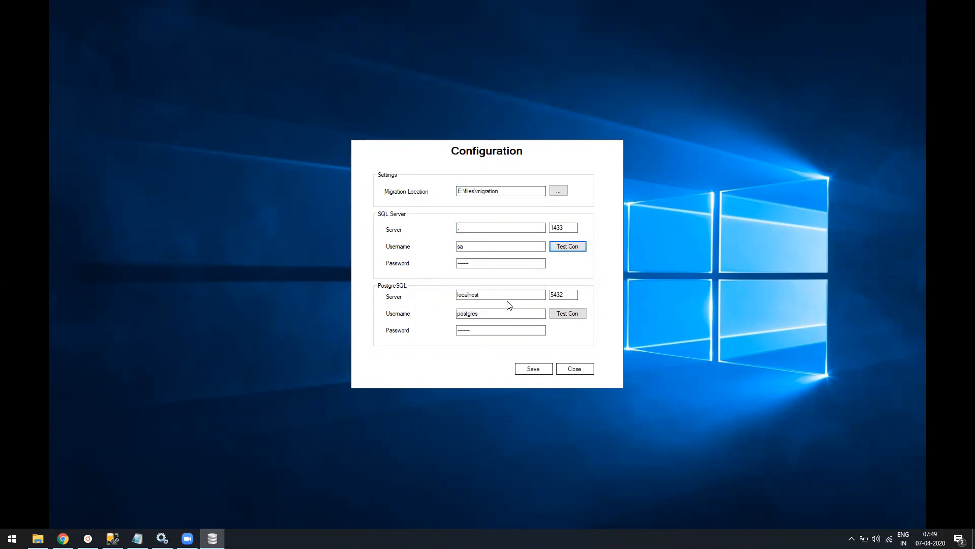
# Enter the PostgreSQL host and confirm its test connection succeeds.
pyautogui.click(501, 313)
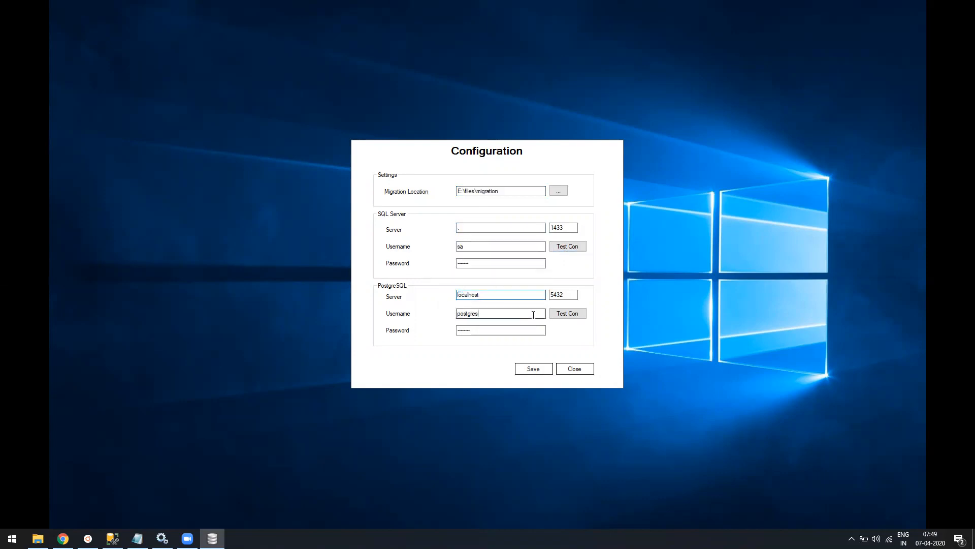
pyautogui.click(566, 313)
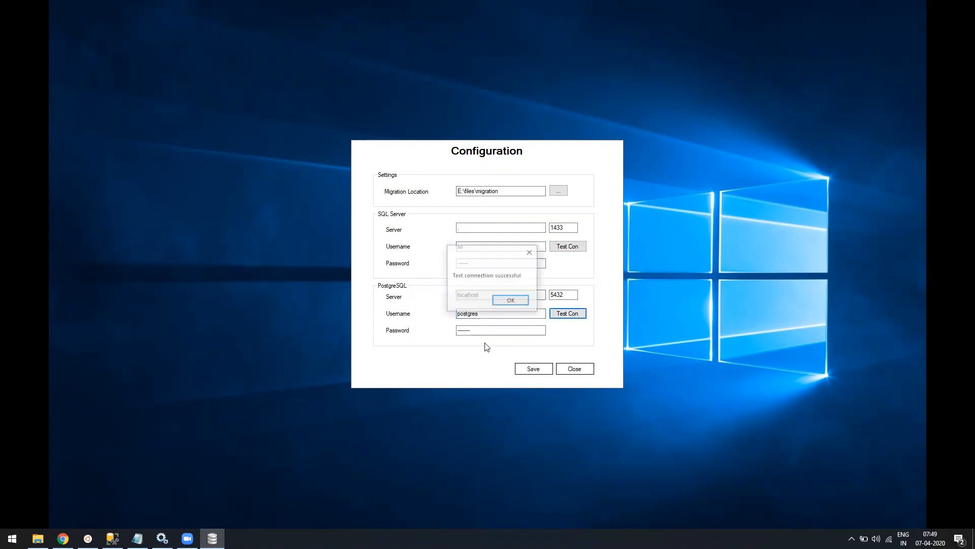
pyautogui.click(509, 299)
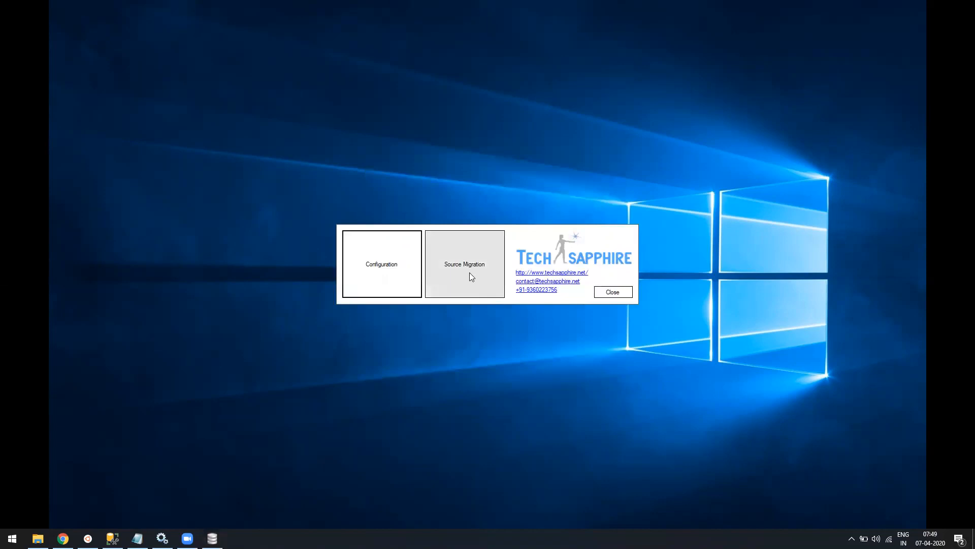
# In Source Migration choose the Northwind database and select all its objects.
pyautogui.click(381, 264)
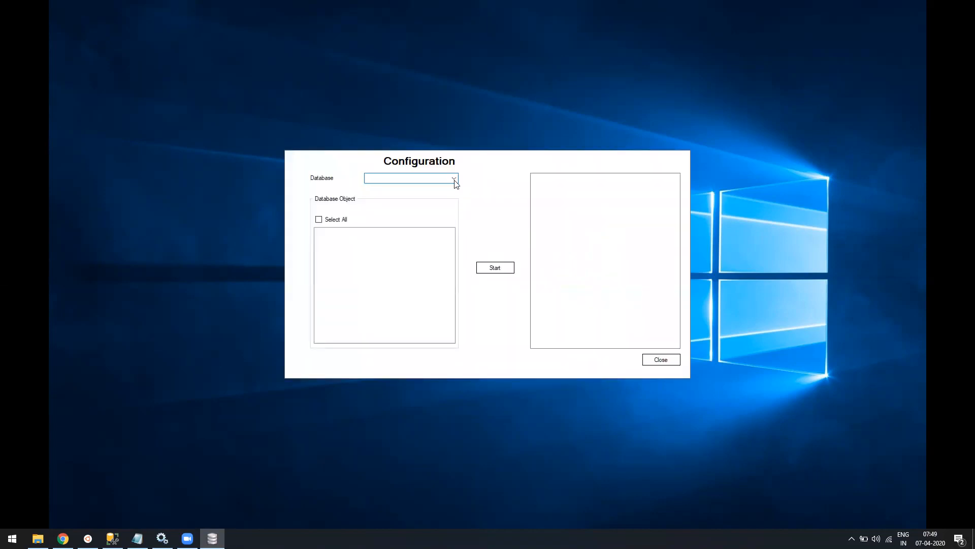
pyautogui.click(453, 179)
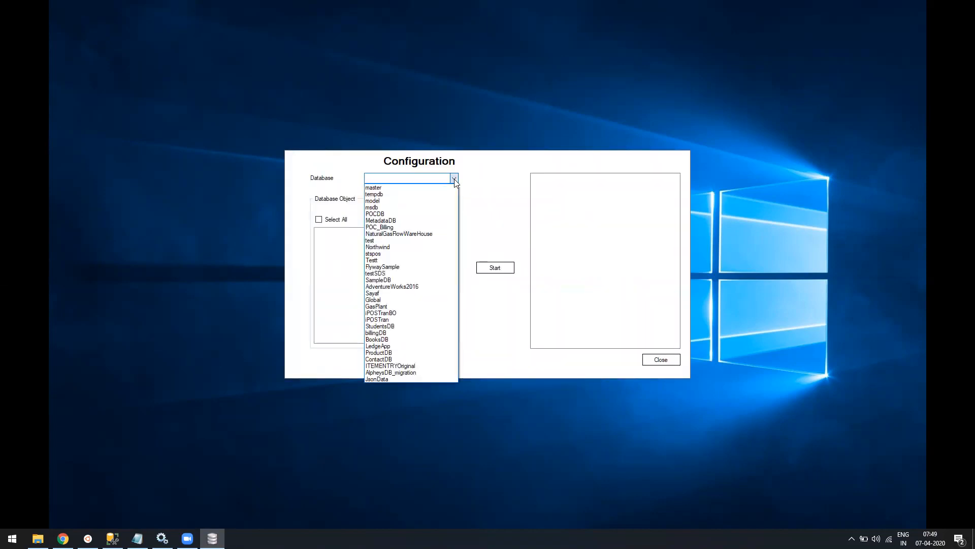
pyautogui.moveTo(373, 300)
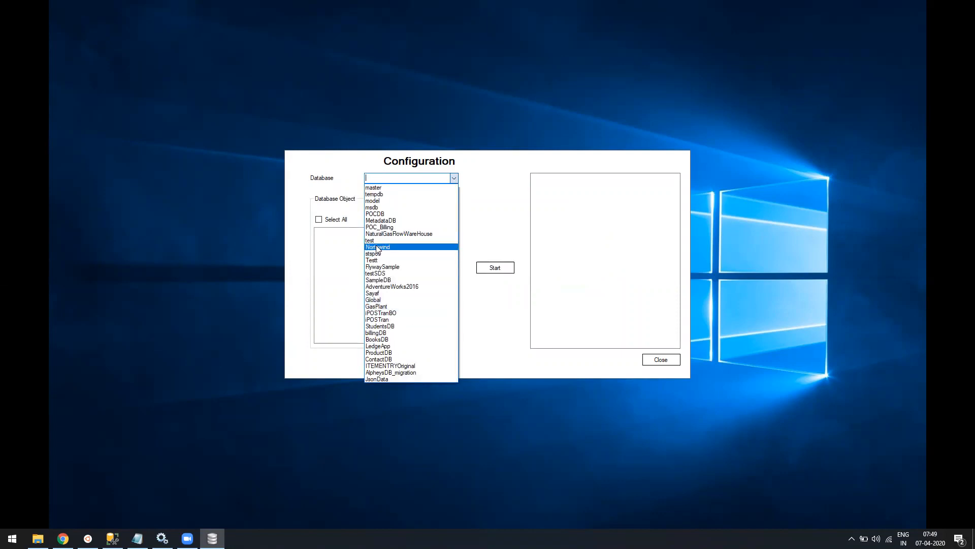
pyautogui.click(378, 247)
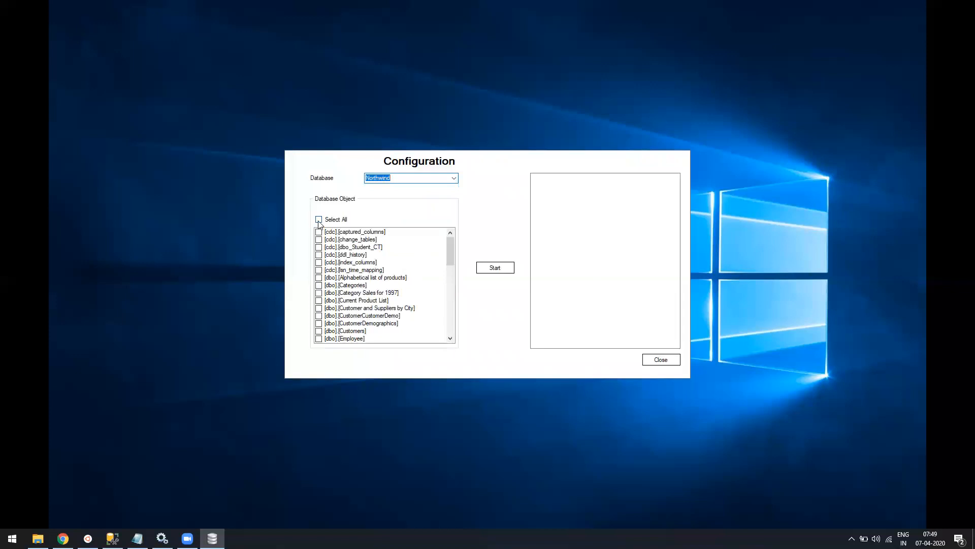
pyautogui.click(318, 219)
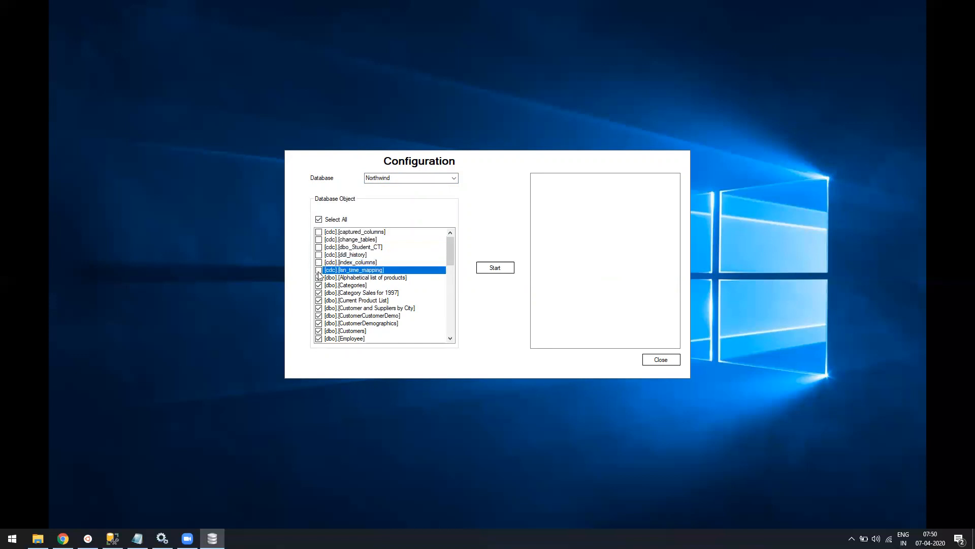
# Exclude one unwanted table and start generating the migration scripts.
pyautogui.scroll(-3)
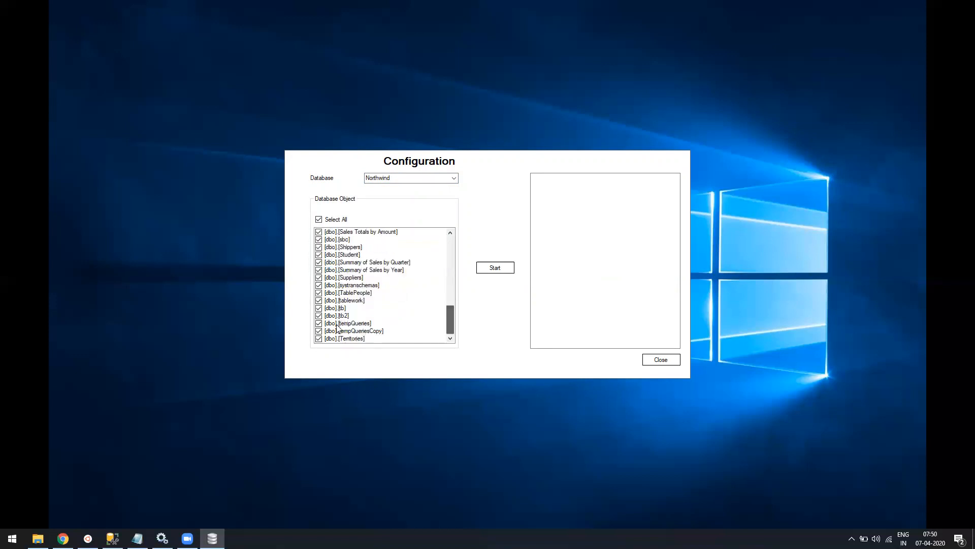
pyautogui.click(319, 323)
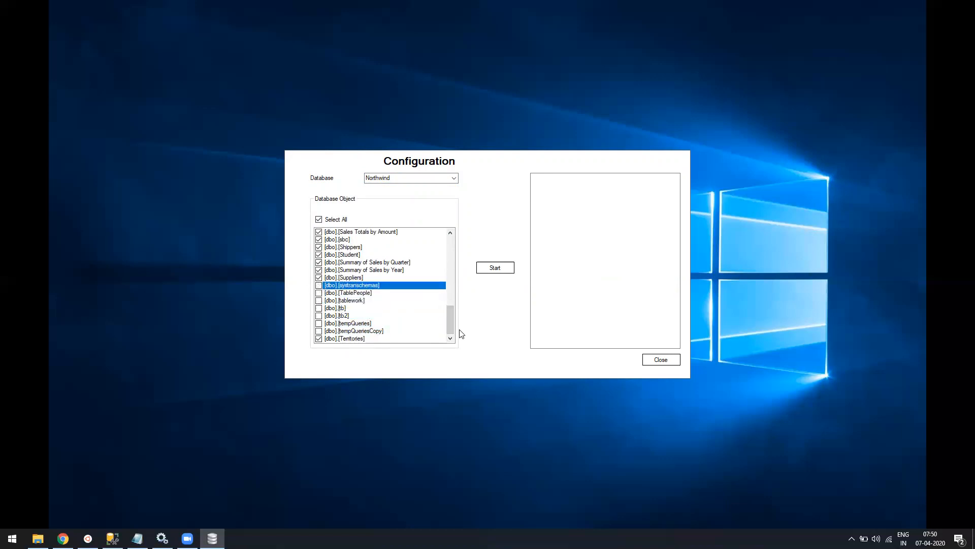
pyautogui.click(495, 267)
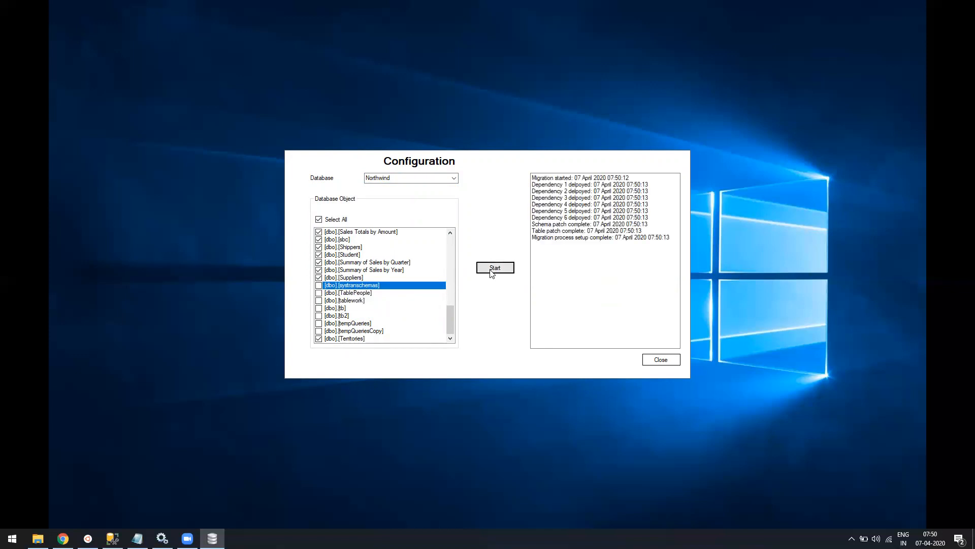
pyautogui.click(495, 267)
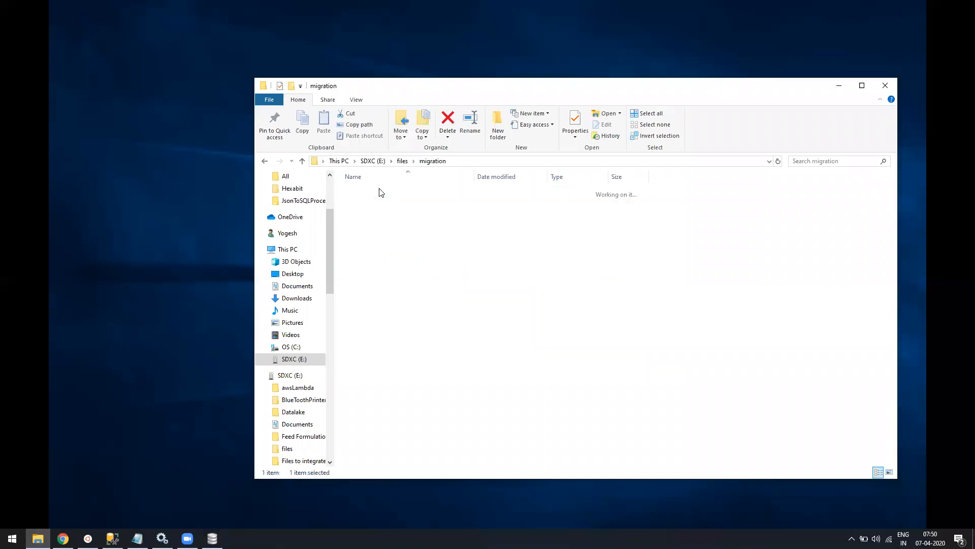
# Browse the generated Northwind folder and its Data folder of exported CSV files.
pyautogui.doubleClick(432, 160)
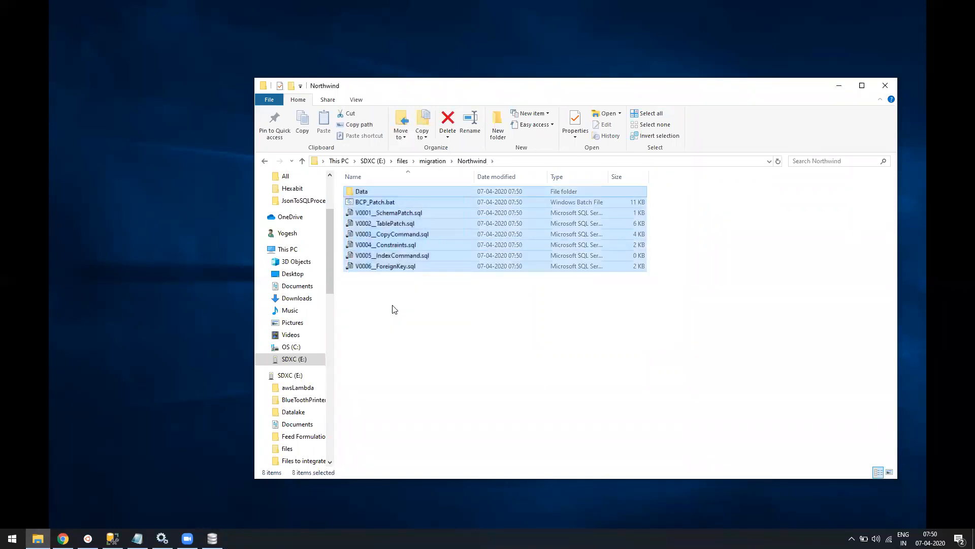
pyautogui.click(392, 309)
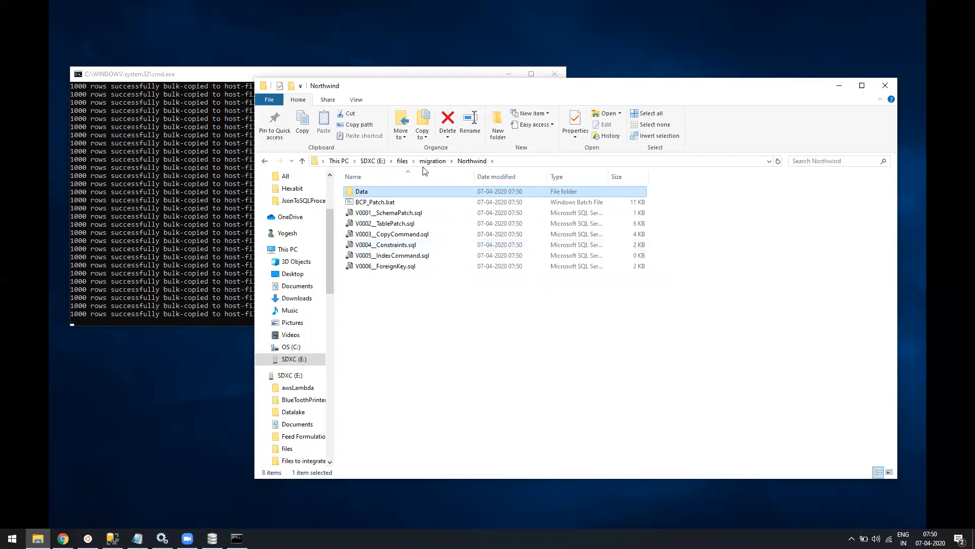
pyautogui.moveTo(417, 198)
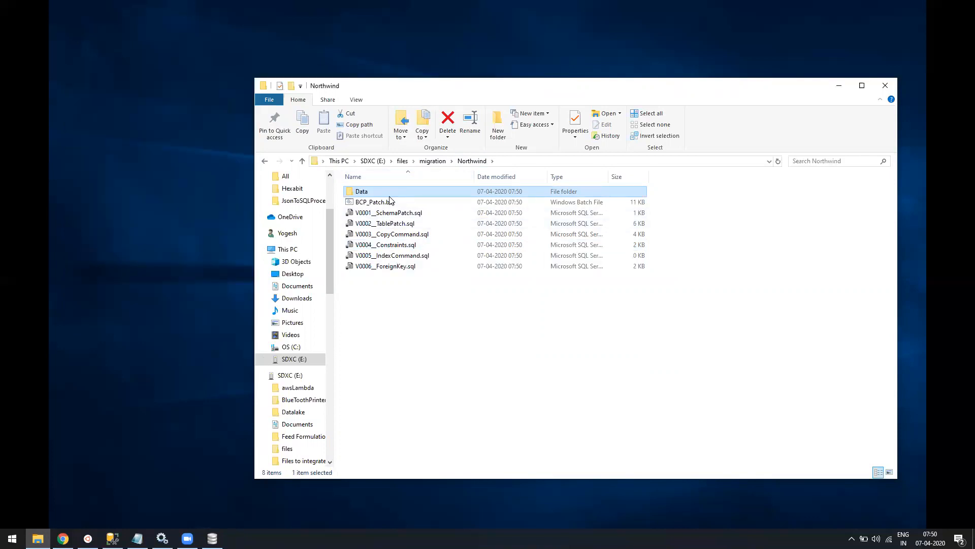
pyautogui.doubleClick(362, 191)
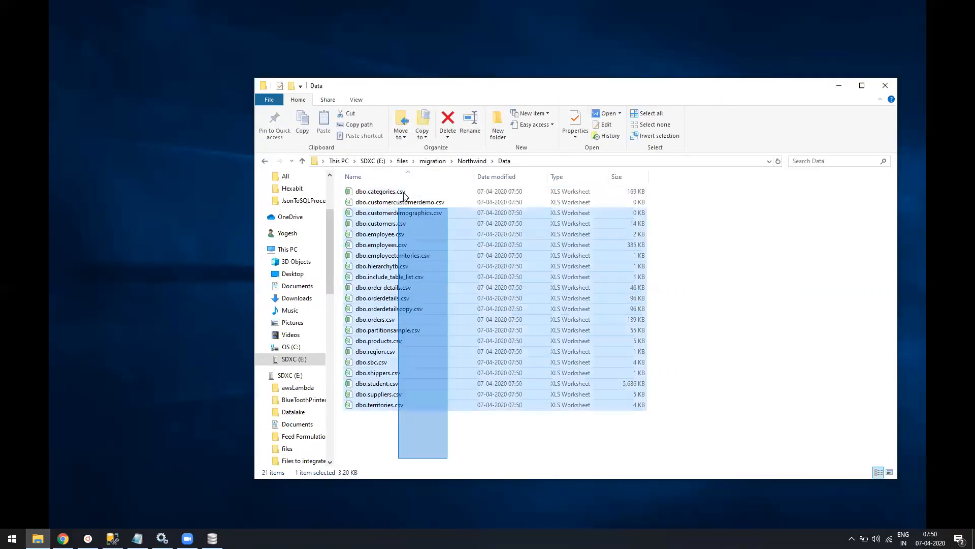
# Open the six generated .sql scripts in Notepad++ to view V0006_ForeignKey.sql.
pyautogui.click(471, 161)
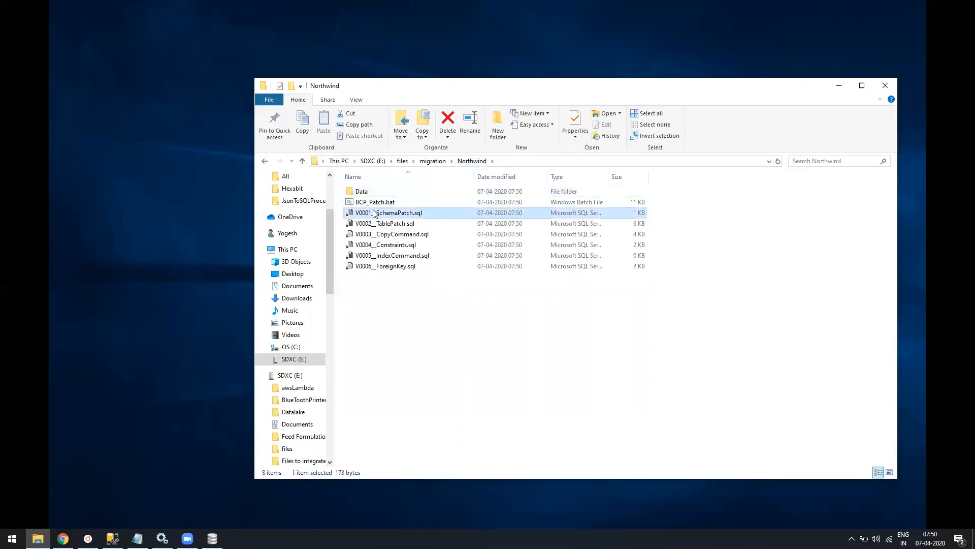
pyautogui.moveTo(387, 212); pyautogui.dragTo(378, 279)
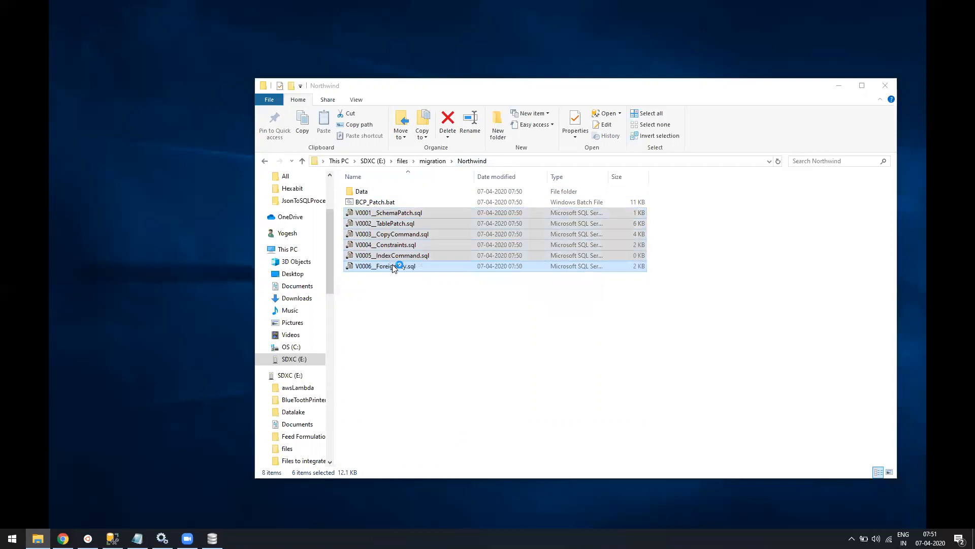
pyautogui.doubleClick(384, 266)
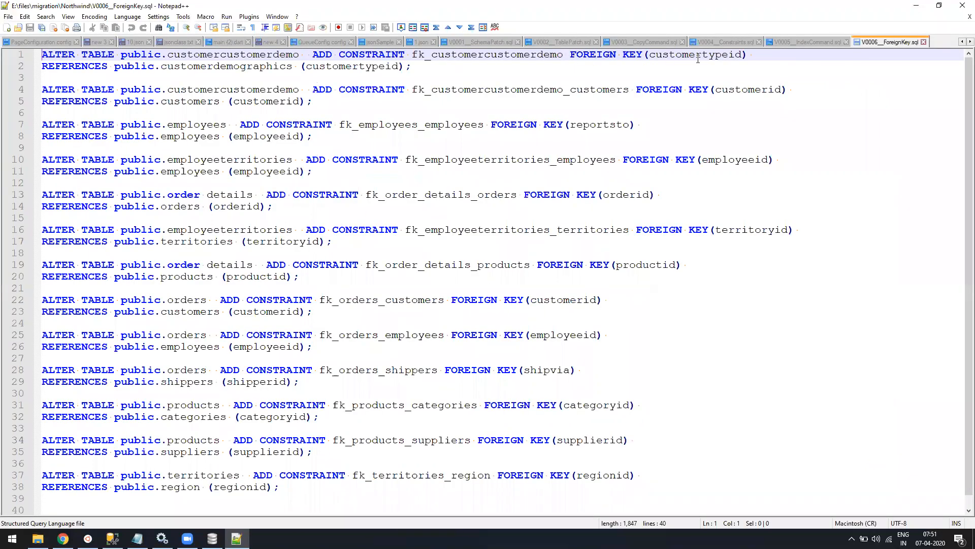
pyautogui.moveTo(492, 52)
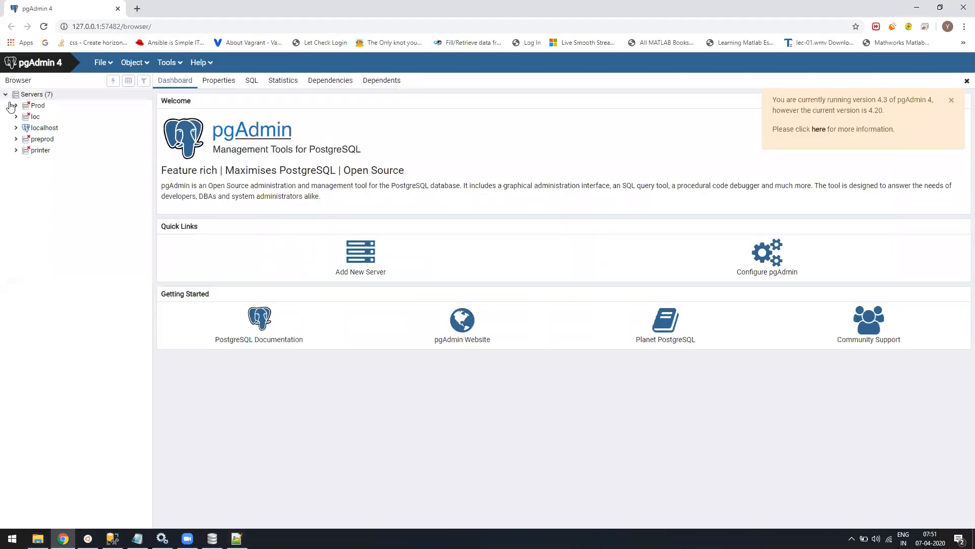
# Create a new database named northwindnew on the local server.
pyautogui.click(70, 184)
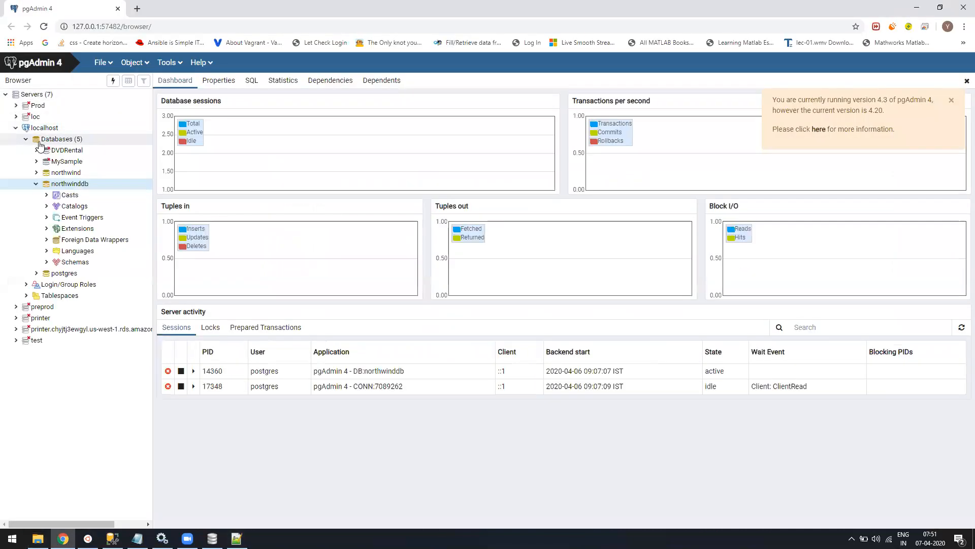
pyautogui.rightClick(60, 139)
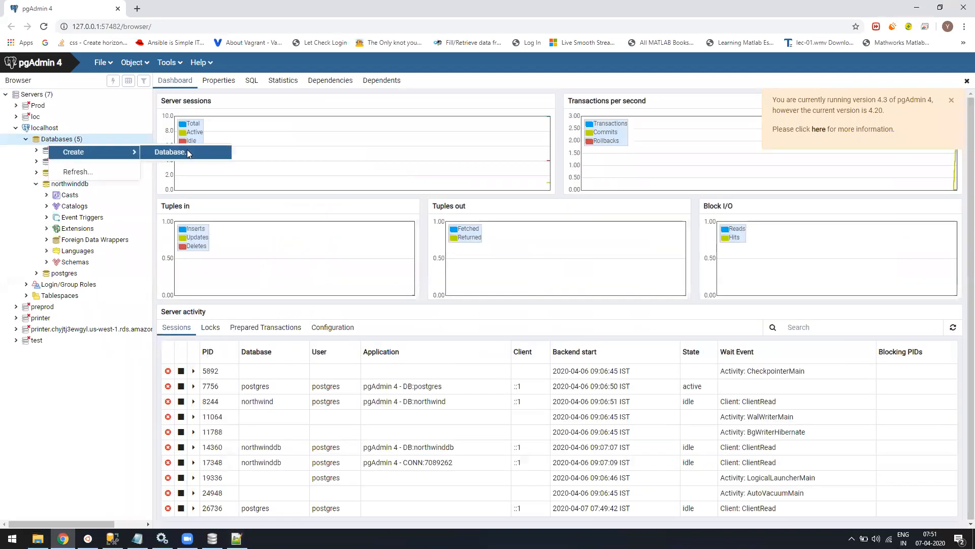
pyautogui.click(171, 151)
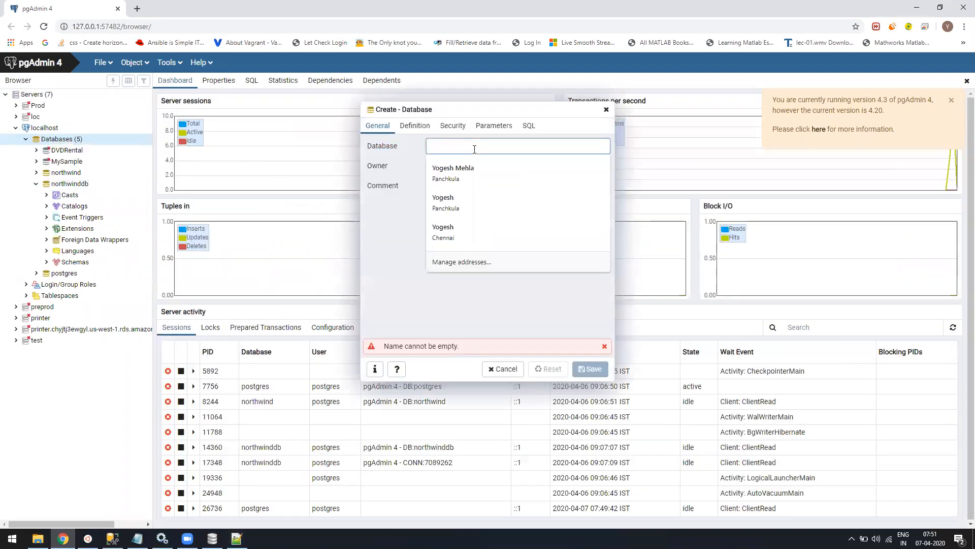
pyautogui.write('northwindnew')
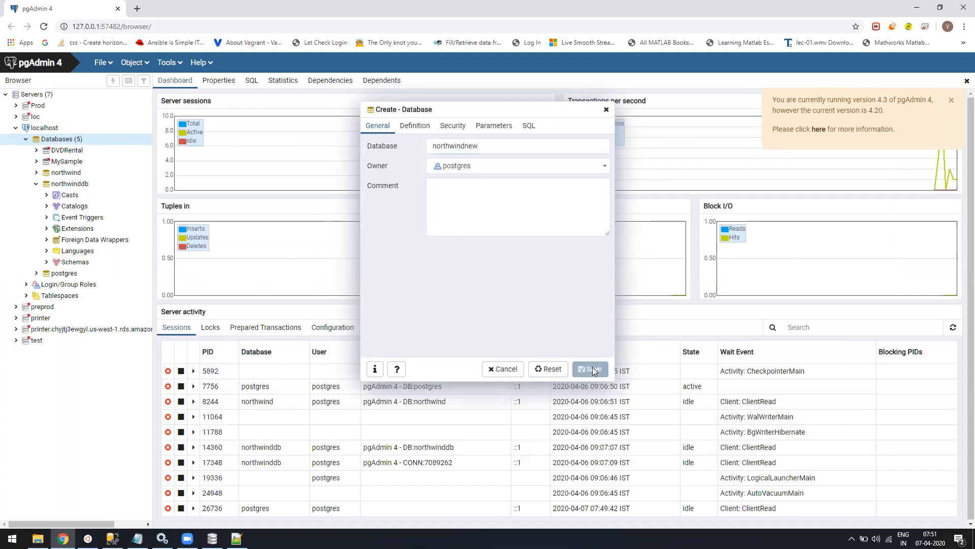
pyautogui.click(589, 367)
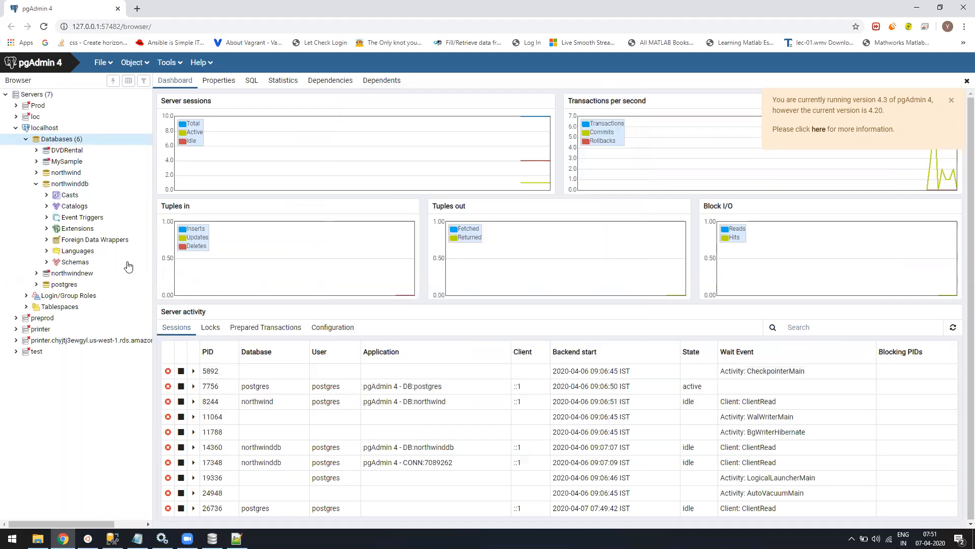
# Open a Query Tool editor connected to northwindnew.
pyautogui.rightClick(72, 272)
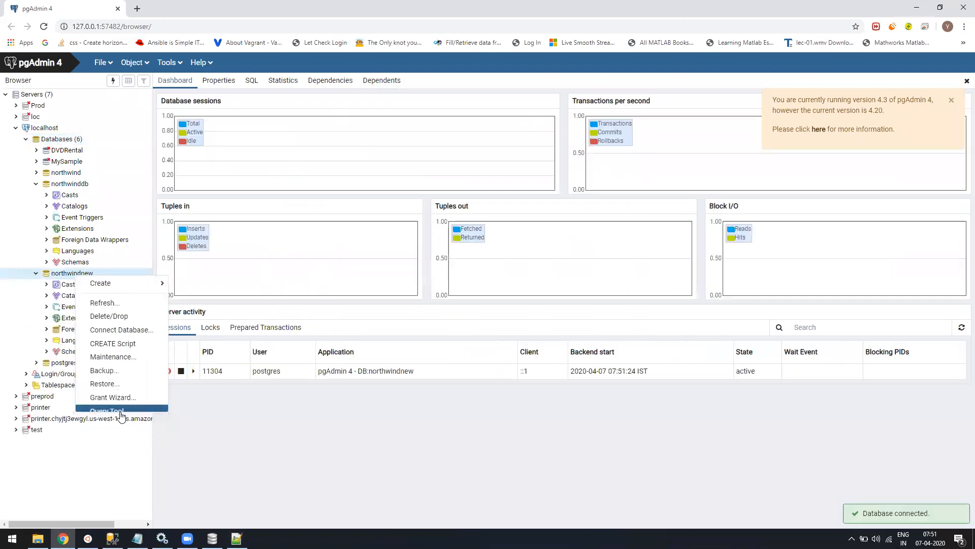
pyautogui.click(108, 410)
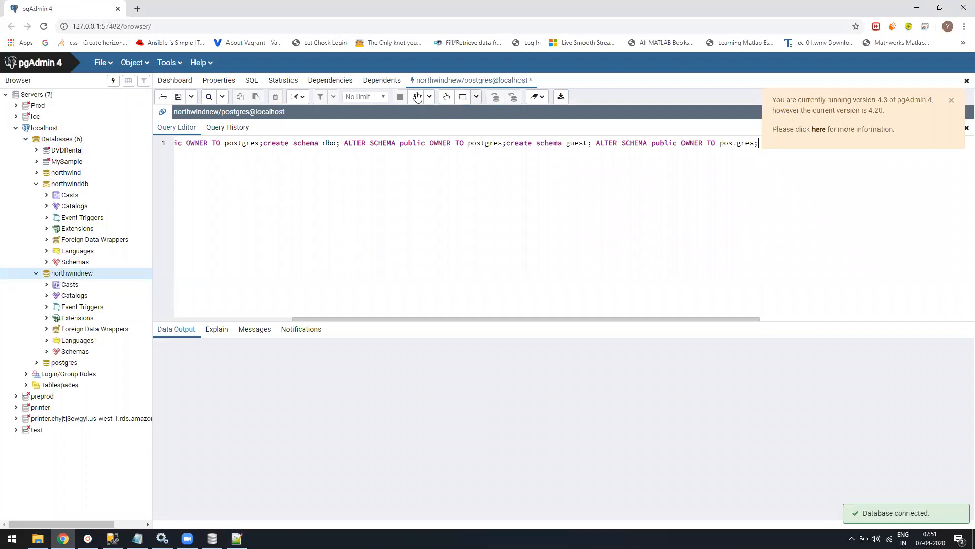
# Run the schema creation script, then load the table creation script into the editor.
pyautogui.click(401, 97)
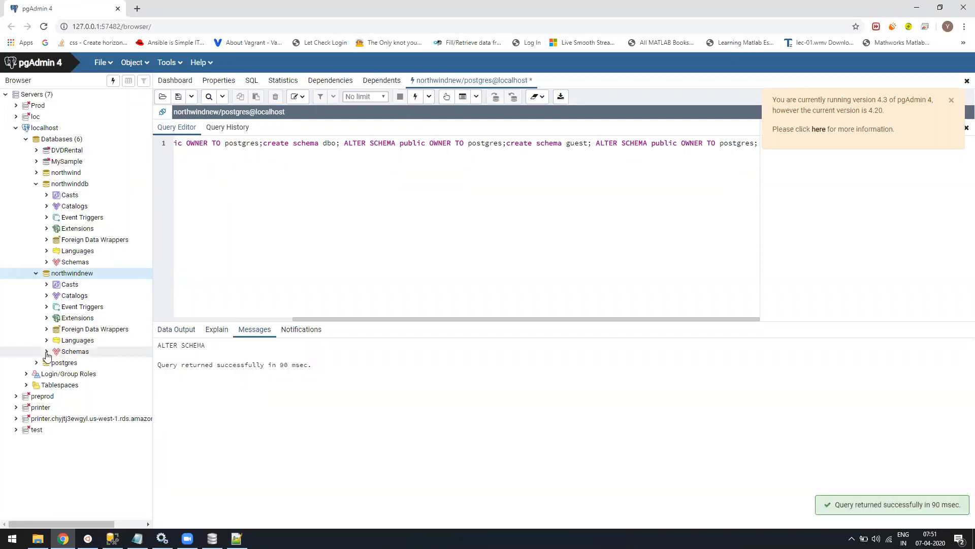
pyautogui.click(46, 350)
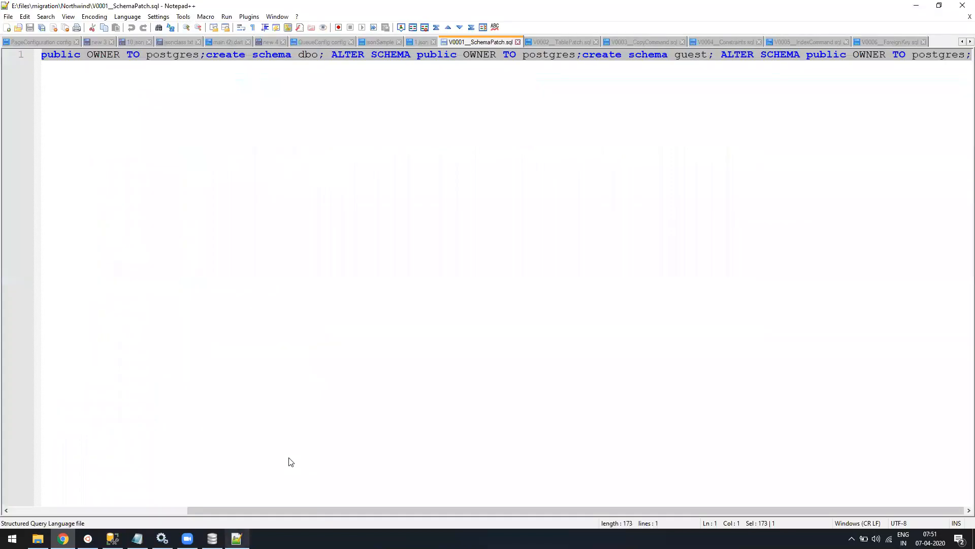
pyautogui.click(559, 42)
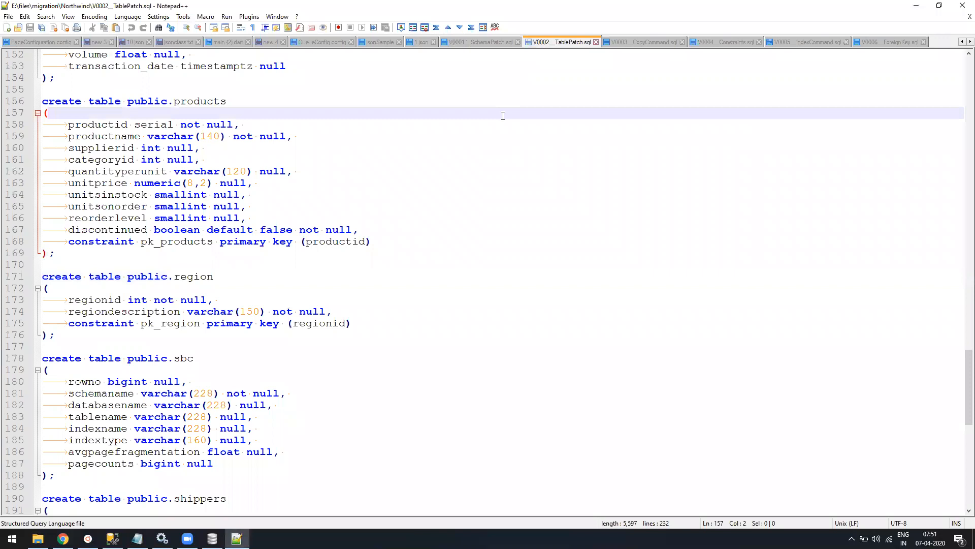
pyautogui.click(62, 538)
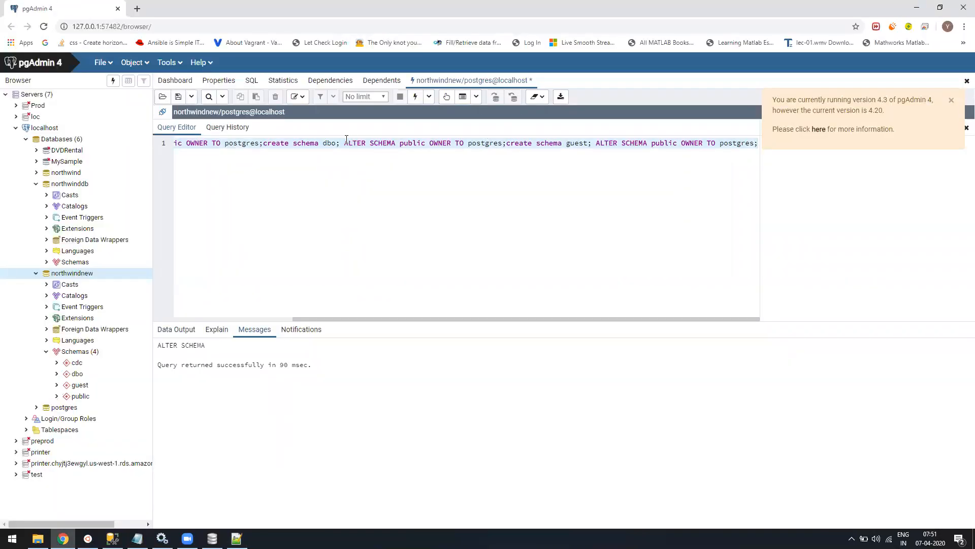
pyautogui.click(414, 96)
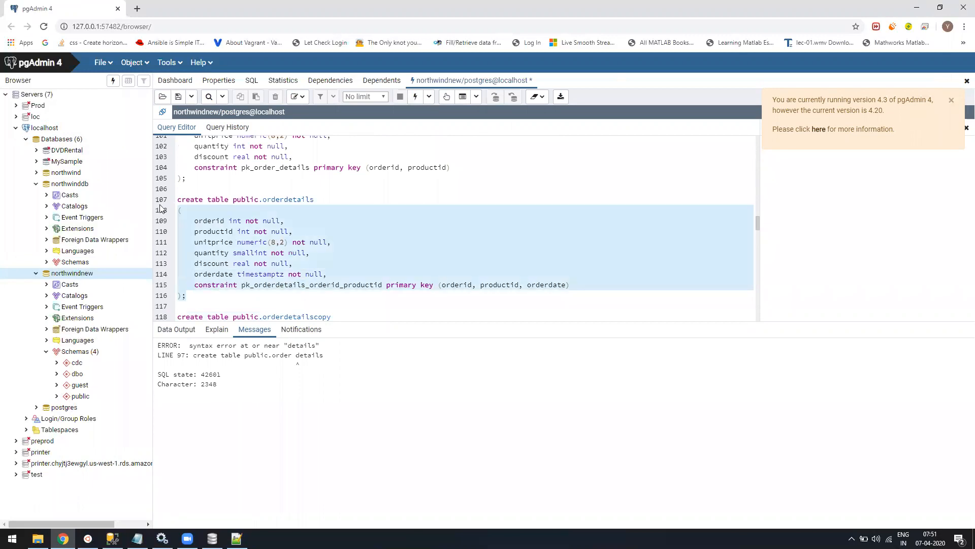
# Rename the quoted 'order details' table to orderdetails and run the table script.
pyautogui.scroll(3)
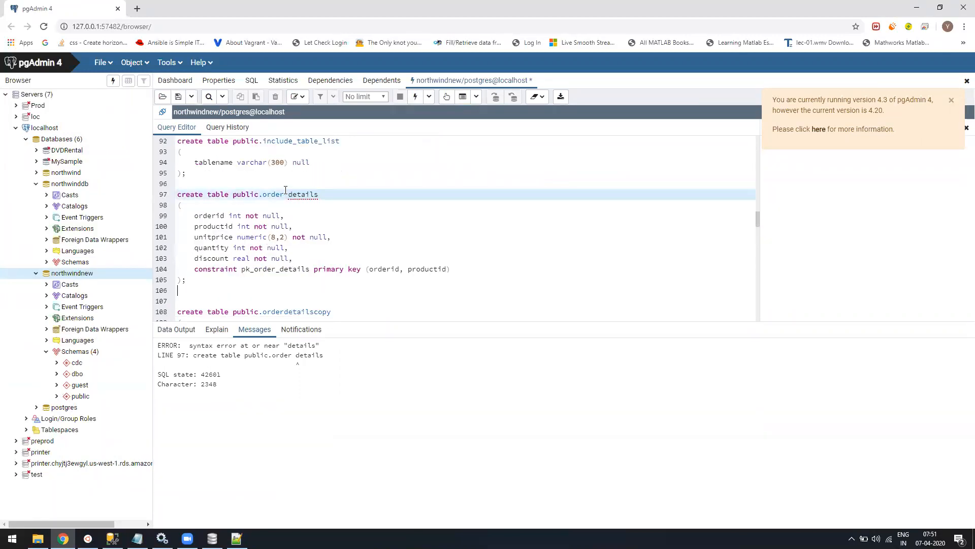
pyautogui.click(284, 194)
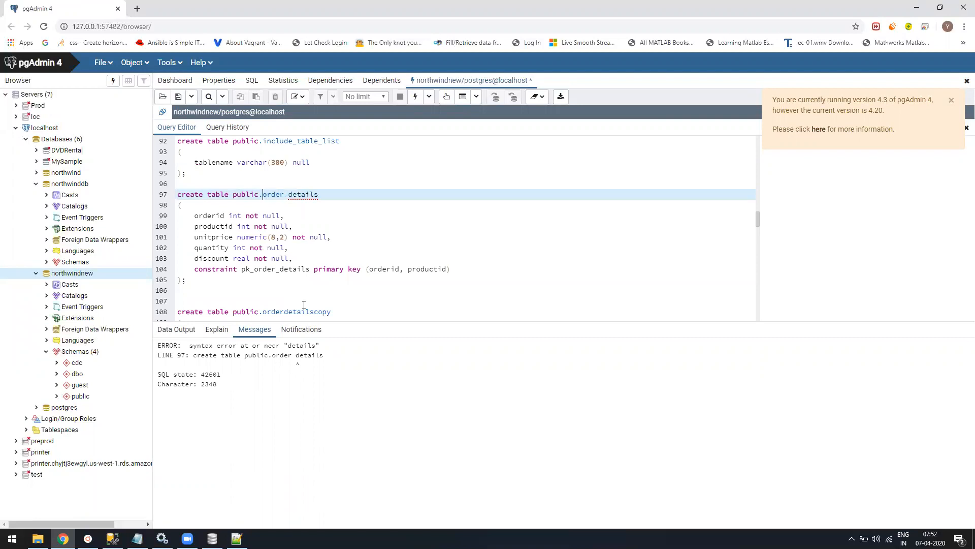
pyautogui.write('"')
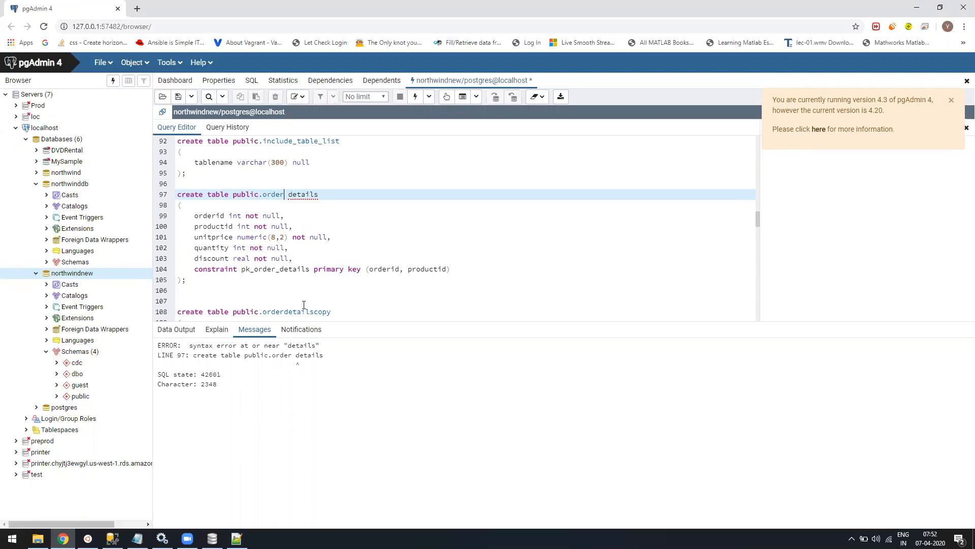
pyautogui.press('Backspace')
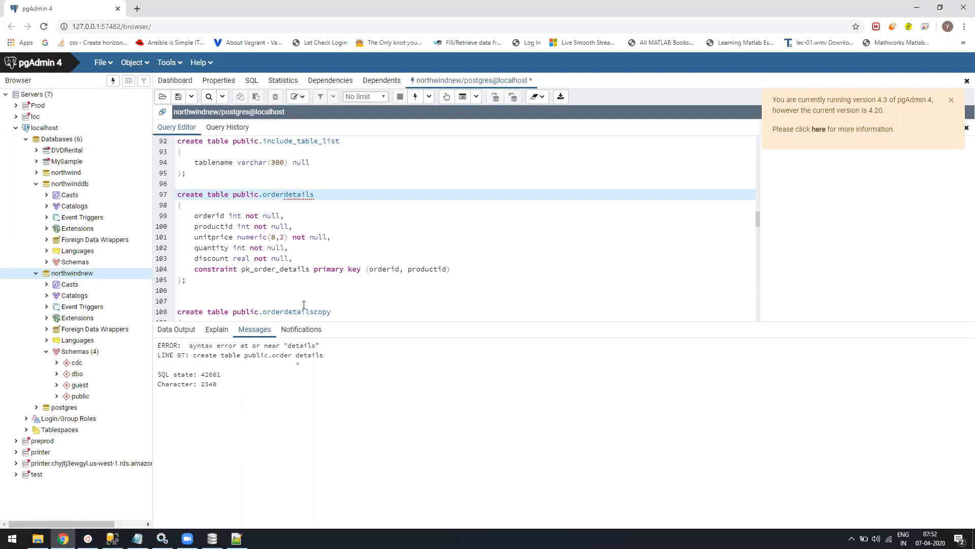
pyautogui.click(263, 194)
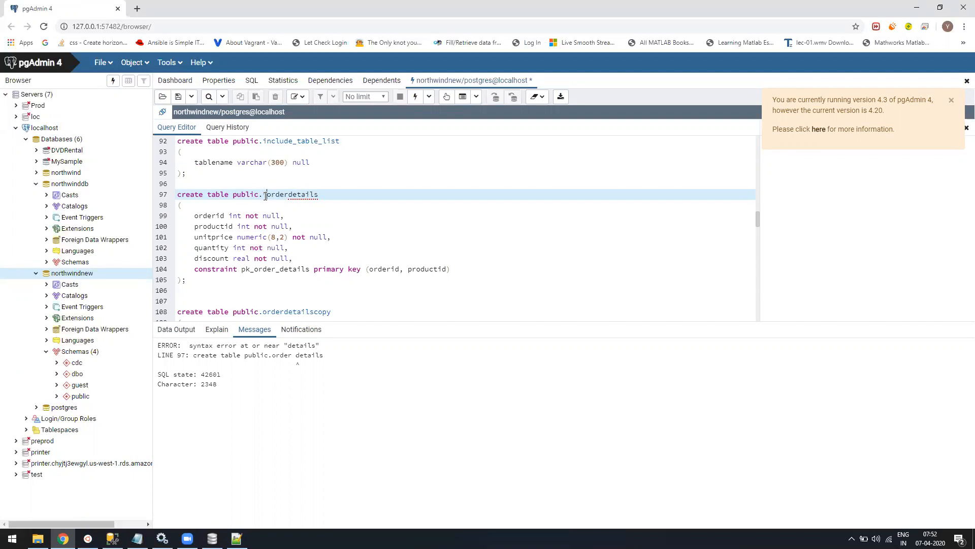
pyautogui.write('"')
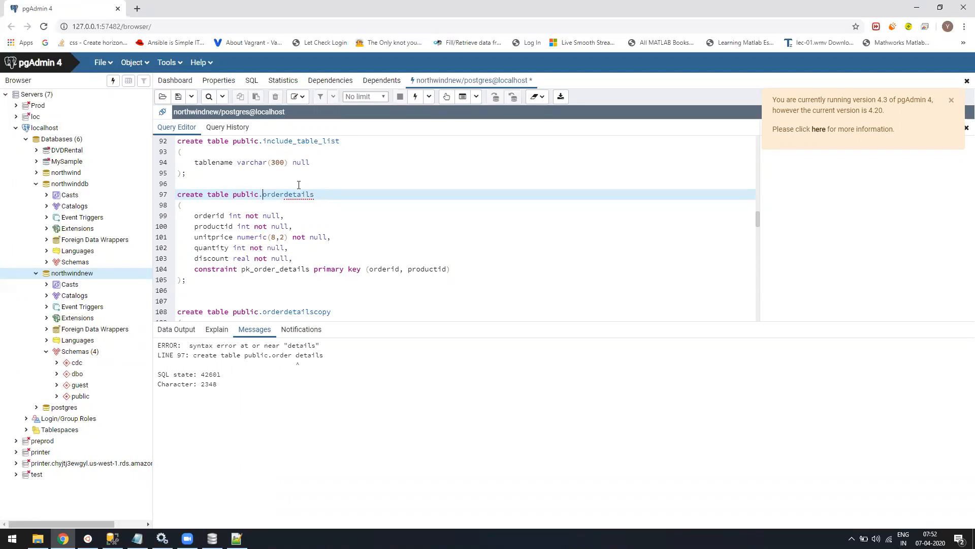
pyautogui.moveTo(413, 96)
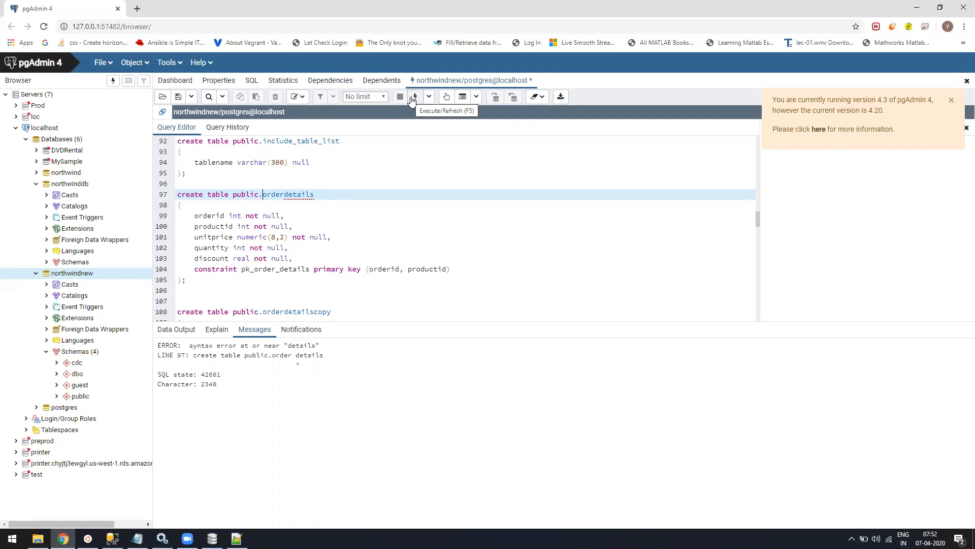
pyautogui.click(412, 96)
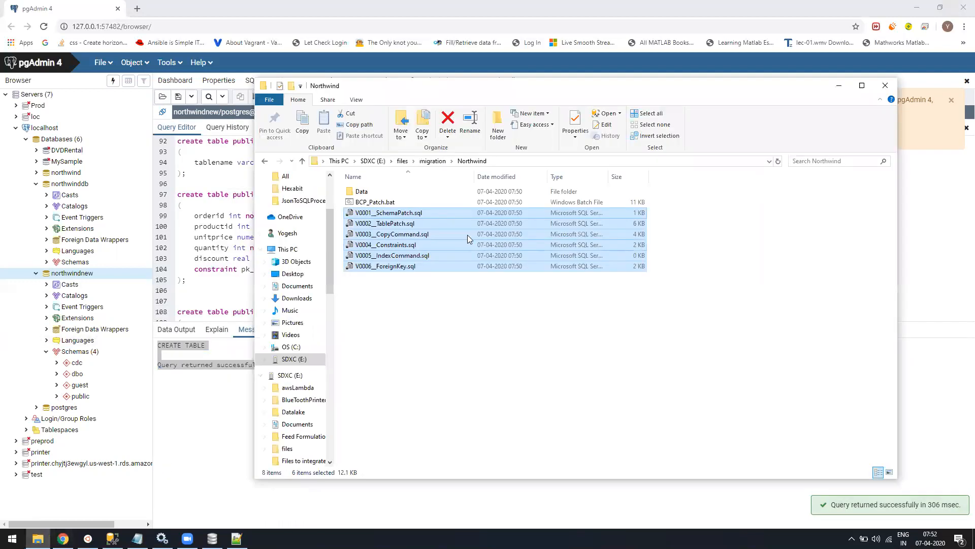
# Run the COPY data-load script, fixing 'order details' to orderdetails so it succeeds.
pyautogui.rightClick(391, 234)
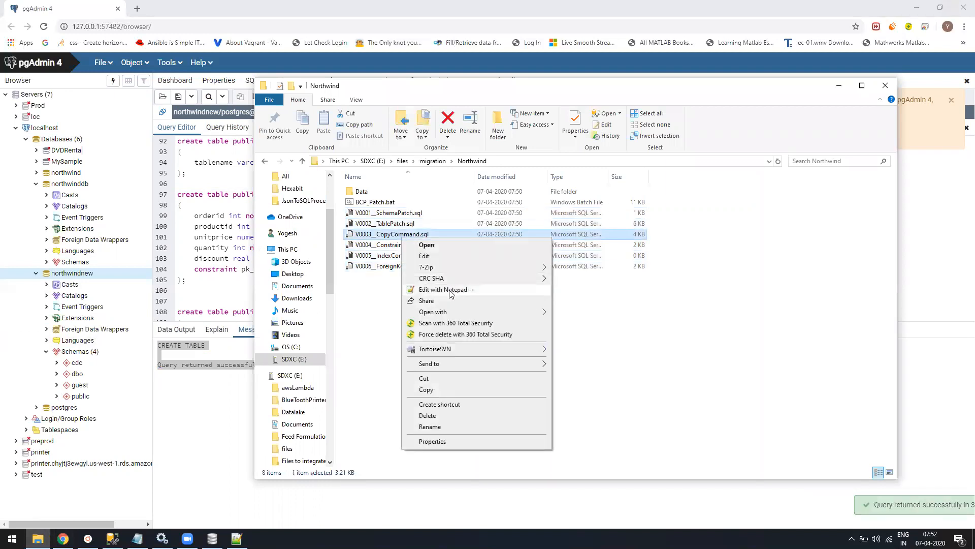
pyautogui.click(446, 289)
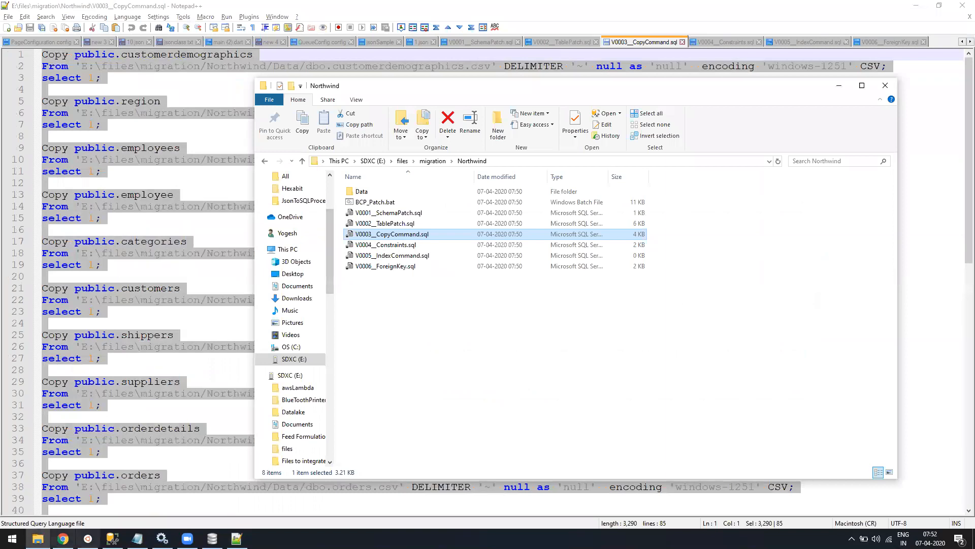
pyautogui.click(61, 538)
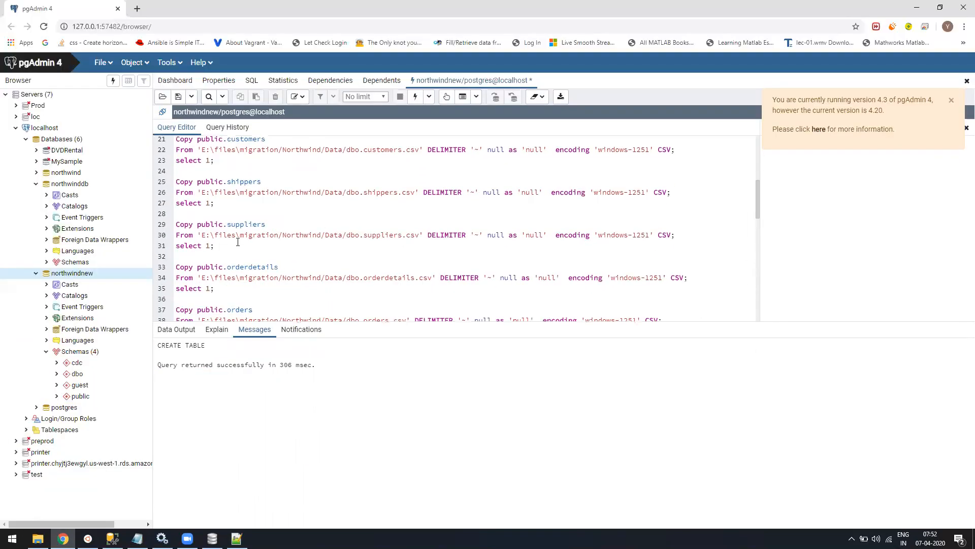
pyautogui.scroll(-3)
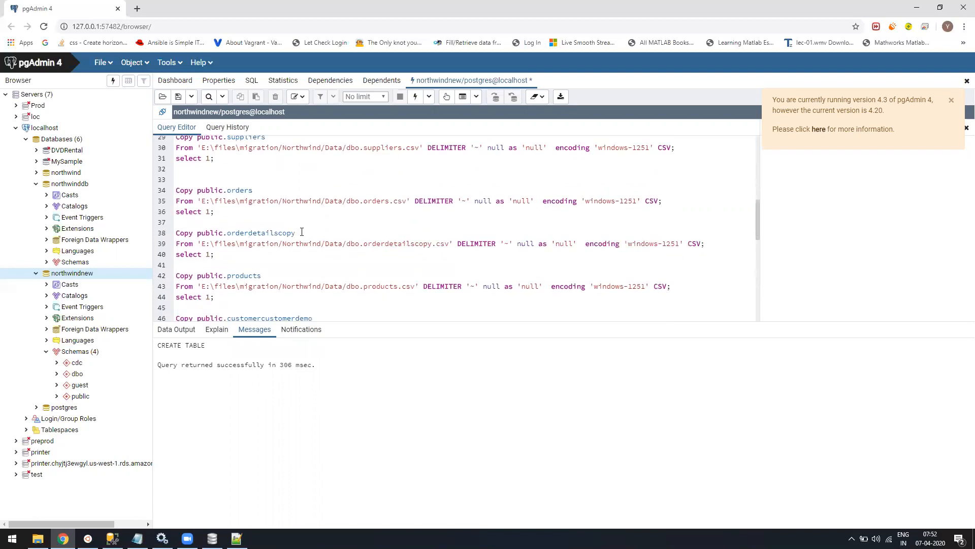
pyautogui.scroll(-3)
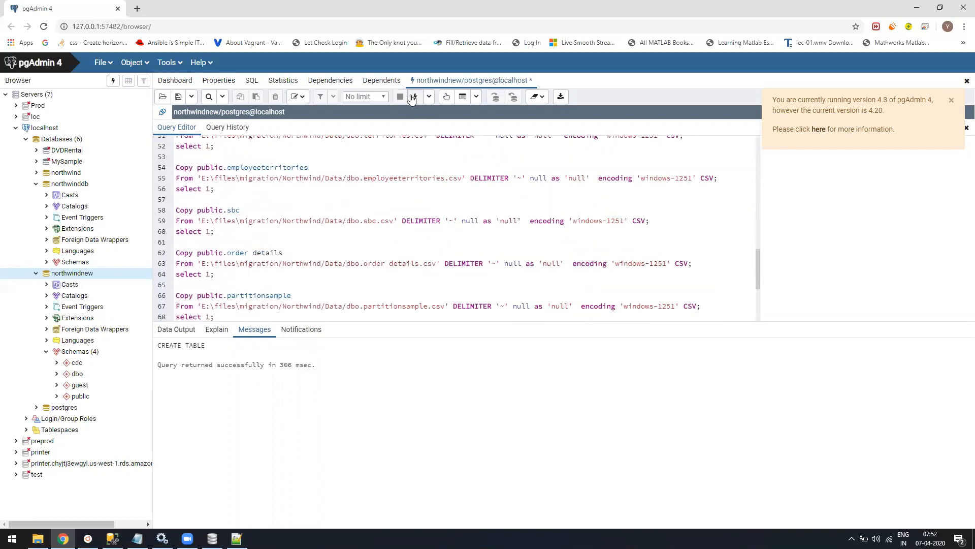
pyautogui.click(400, 96)
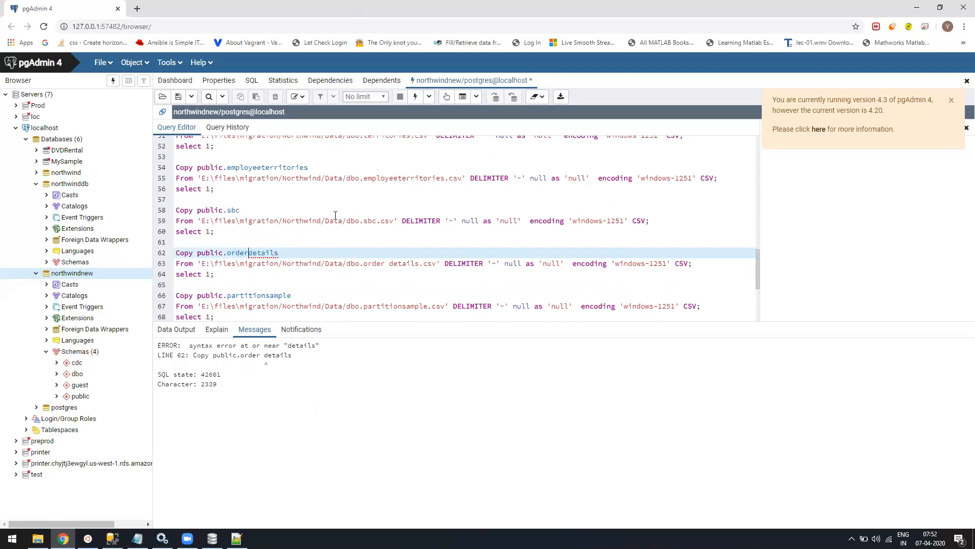
pyautogui.click(400, 96)
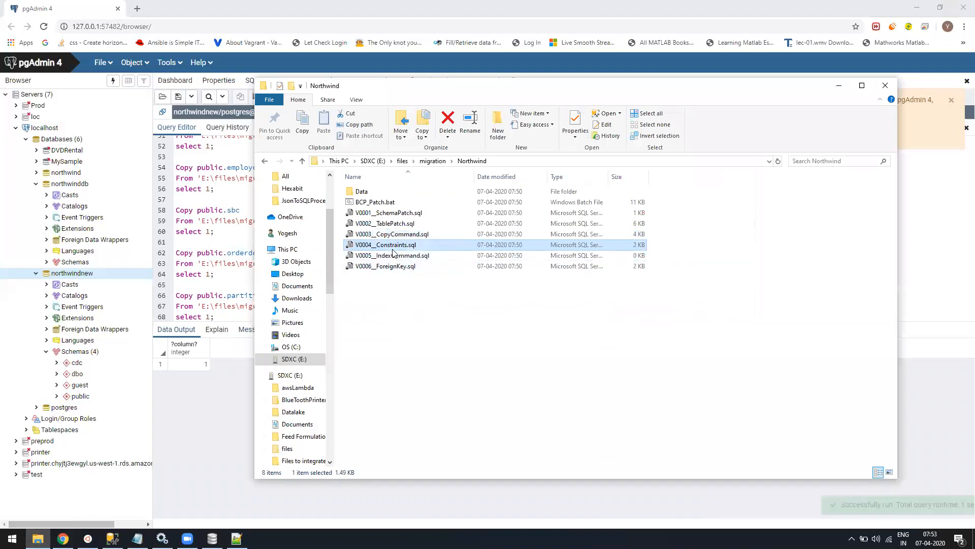
# Run V0004_Constraints.sql, hit duplicate primary-key errors, and clear the editor.
pyautogui.doubleClick(389, 245)
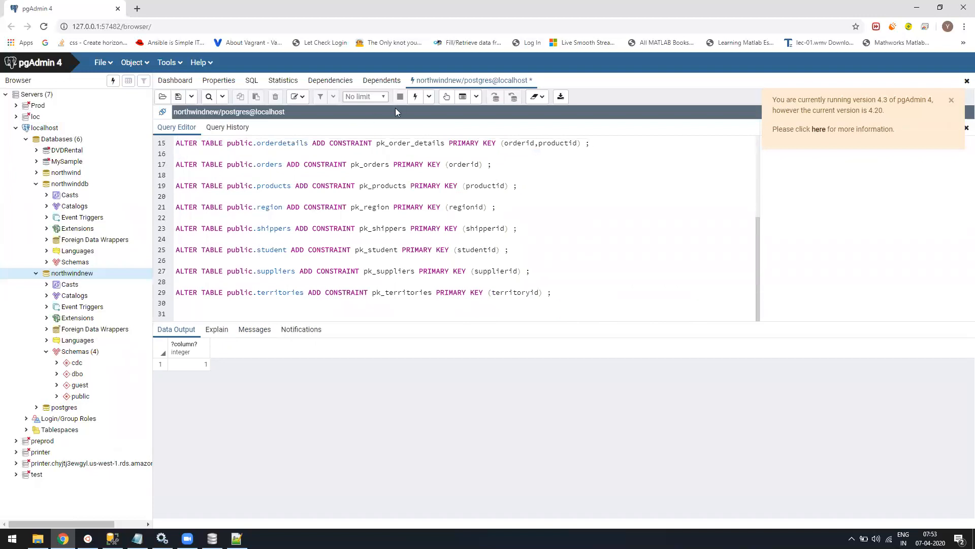
pyautogui.click(400, 96)
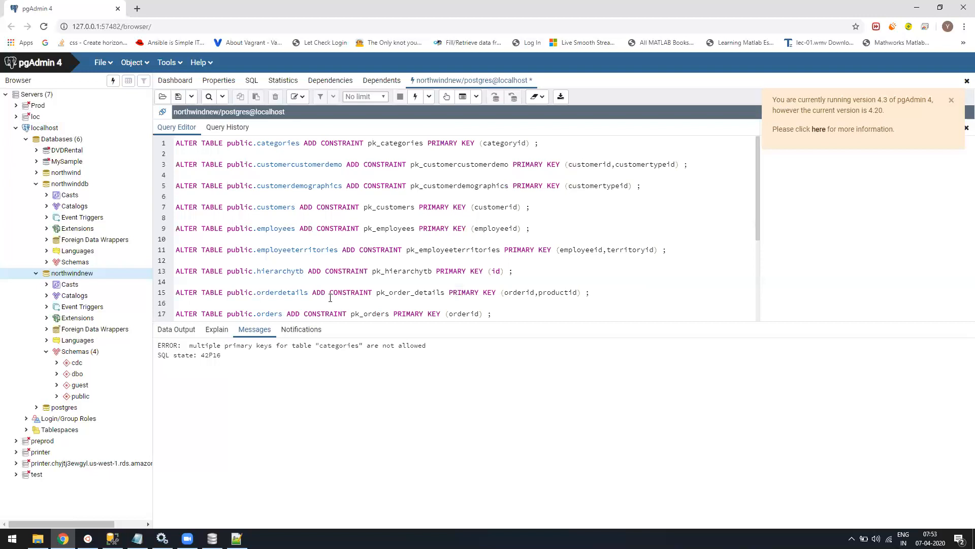
pyautogui.moveTo(414, 98)
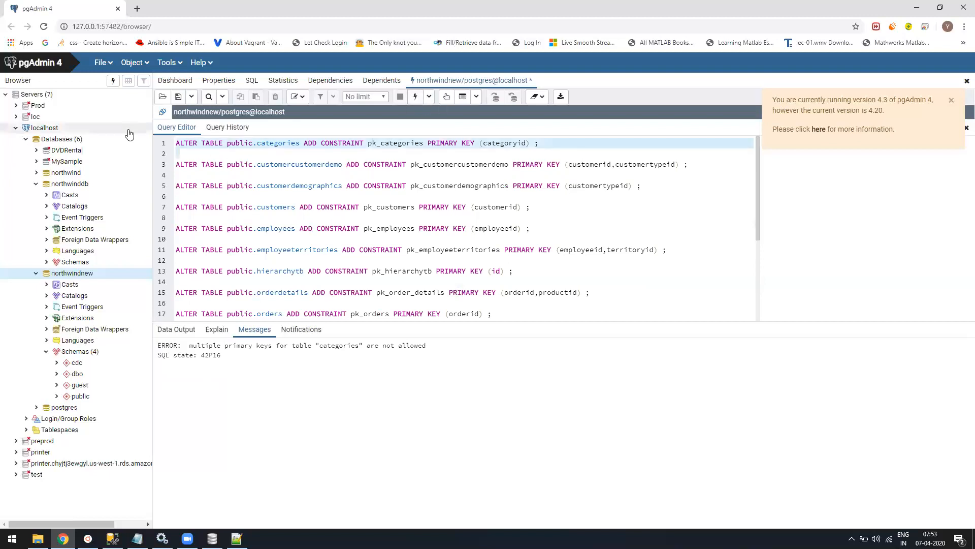
pyautogui.click(414, 97)
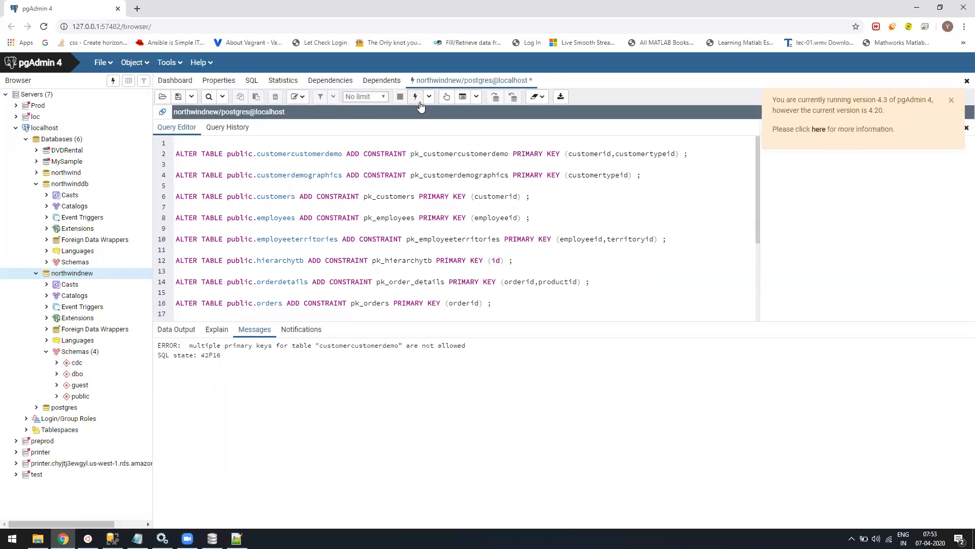
pyautogui.scroll(-3)
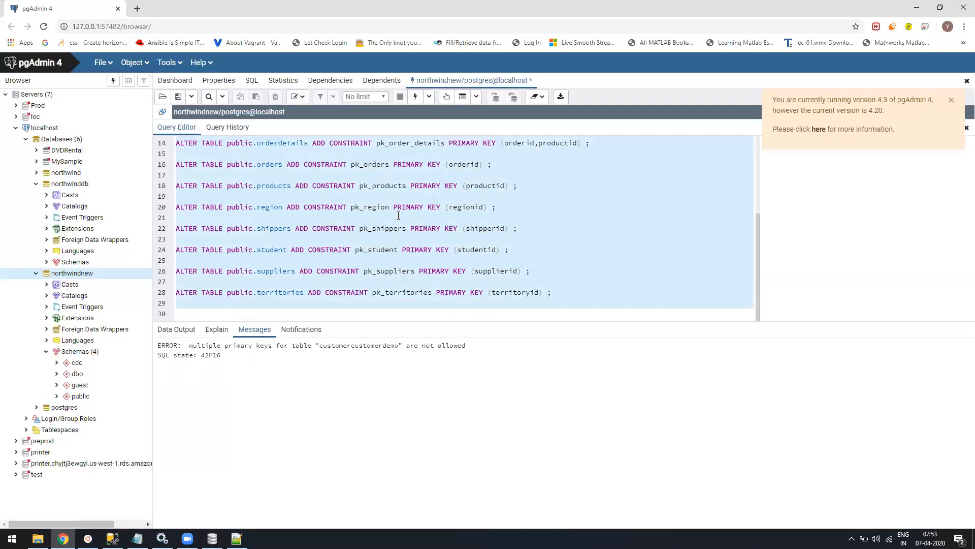
pyautogui.press('alt+tab')
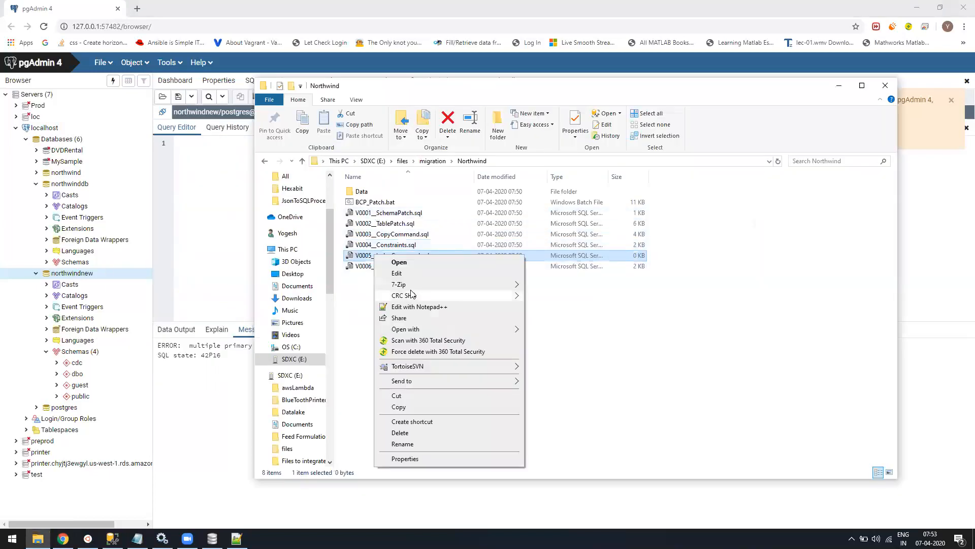
# Run the ForeignKey script's ALTER TABLE statements so they succeed on northwindnew.
pyautogui.click(419, 306)
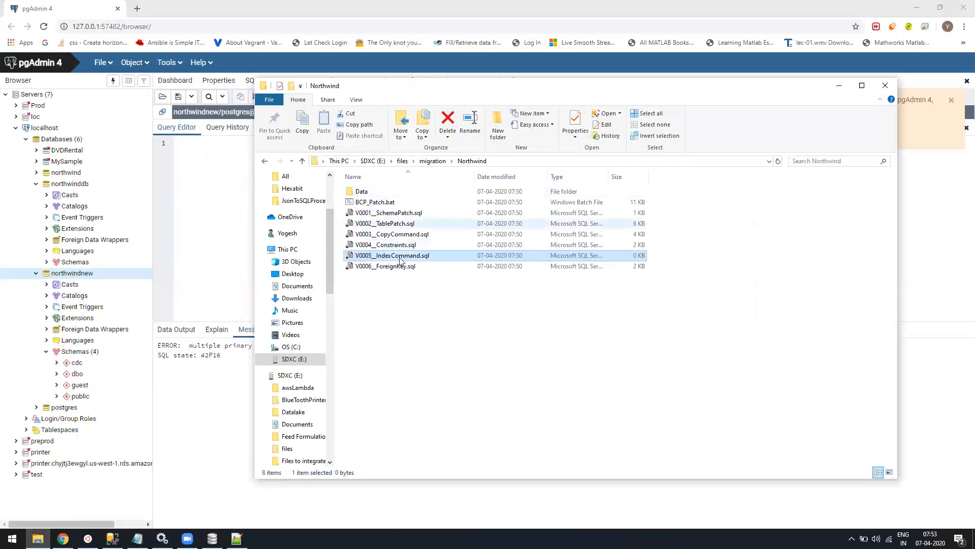
pyautogui.doubleClick(384, 266)
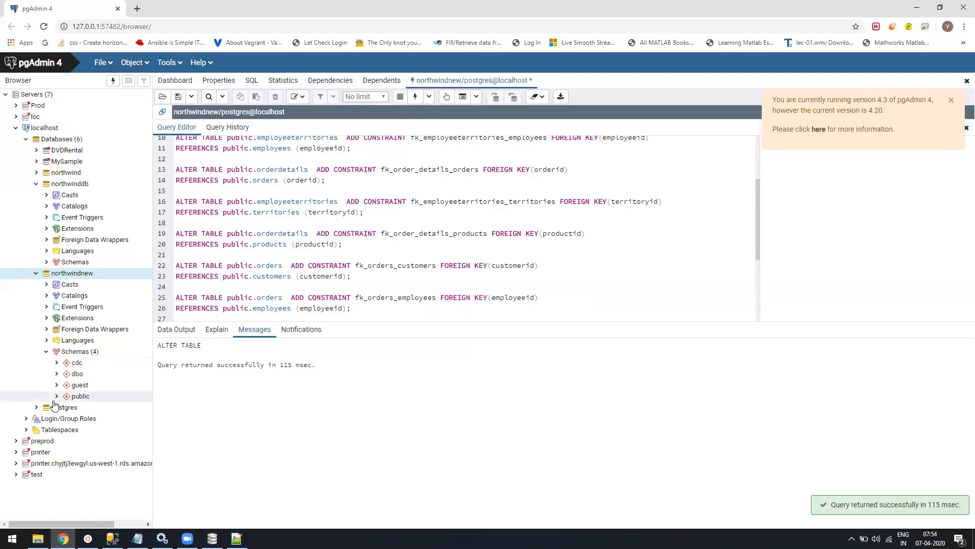
# View all rows of the categories and orders tables under public > Tables.
pyautogui.click(57, 395)
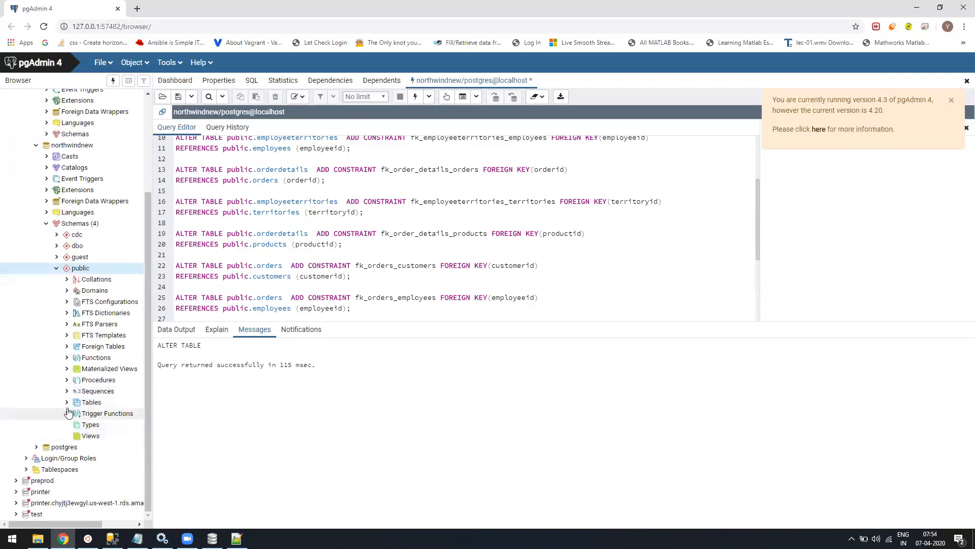
pyautogui.click(67, 402)
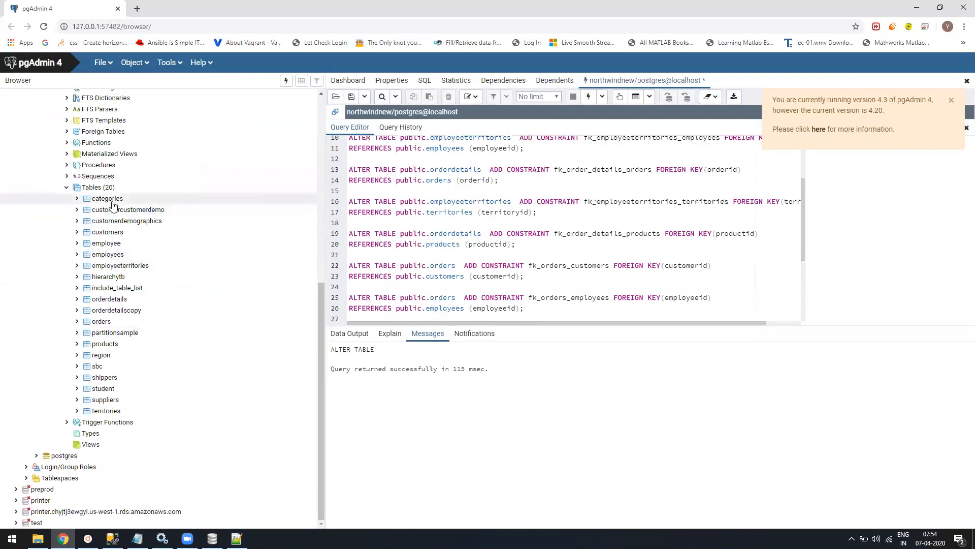
pyautogui.rightClick(106, 198)
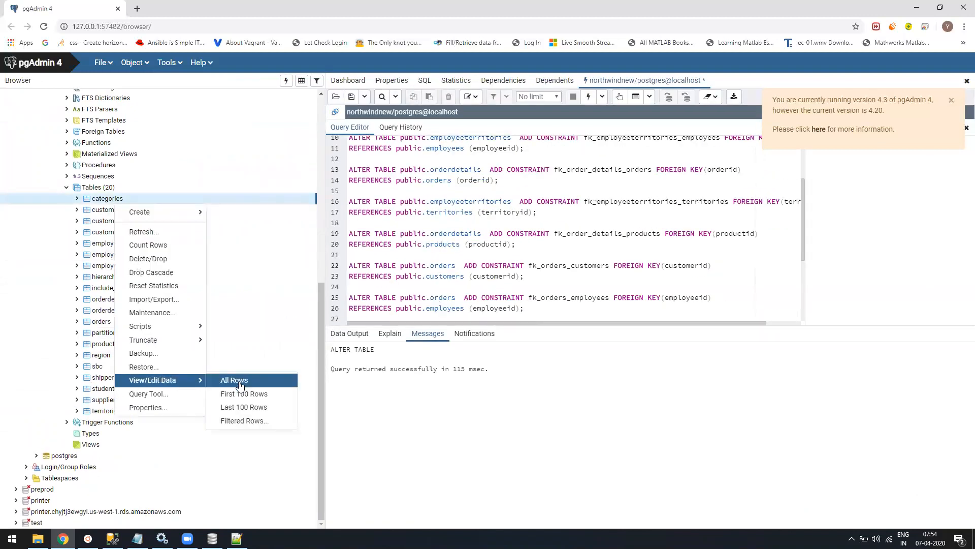
pyautogui.click(235, 379)
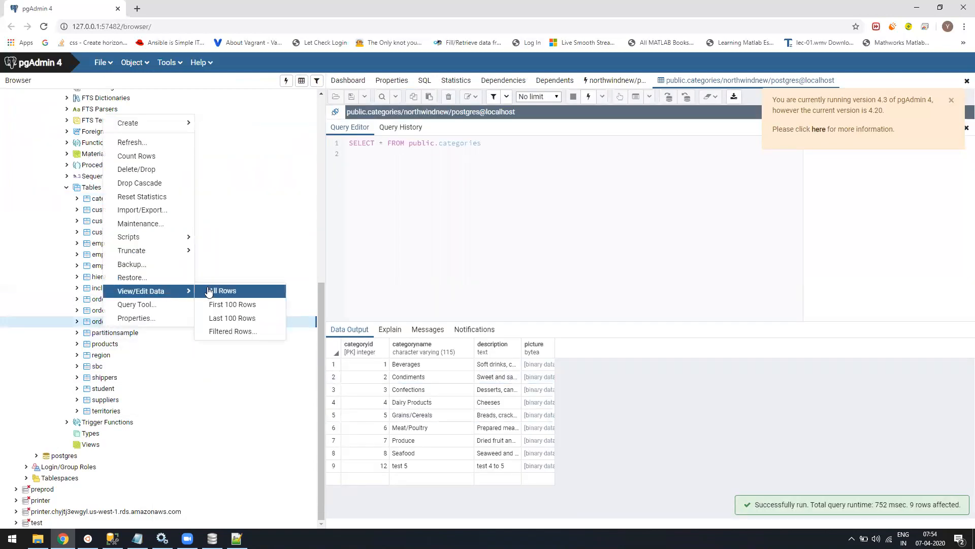
pyautogui.click(220, 290)
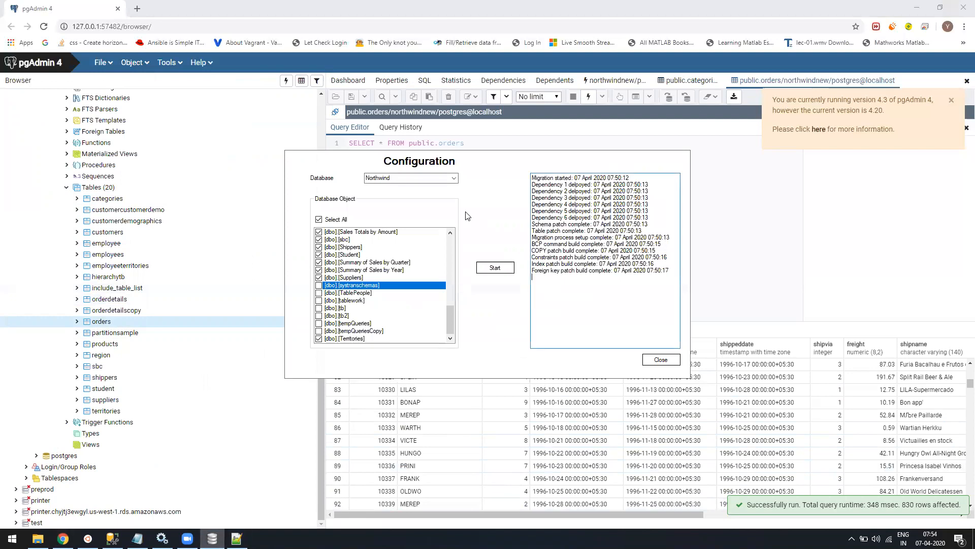
# Close the Configuration screen and dismiss the 'Email Copied' confirmations.
pyautogui.click(661, 360)
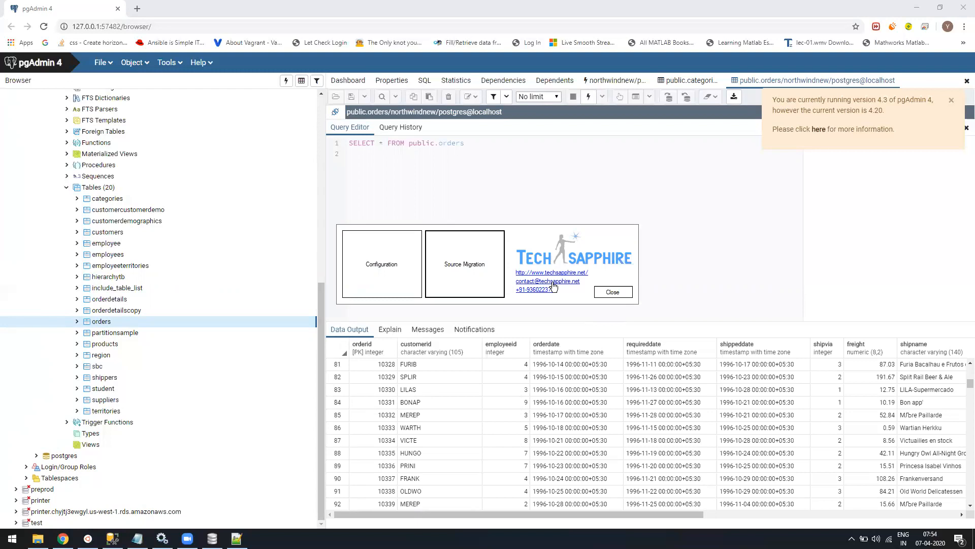
pyautogui.click(548, 282)
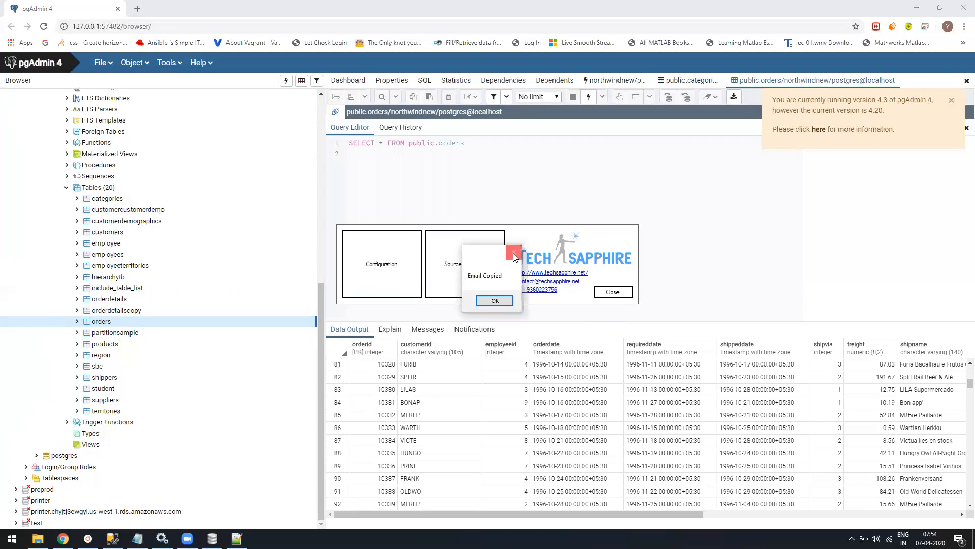
pyautogui.click(494, 300)
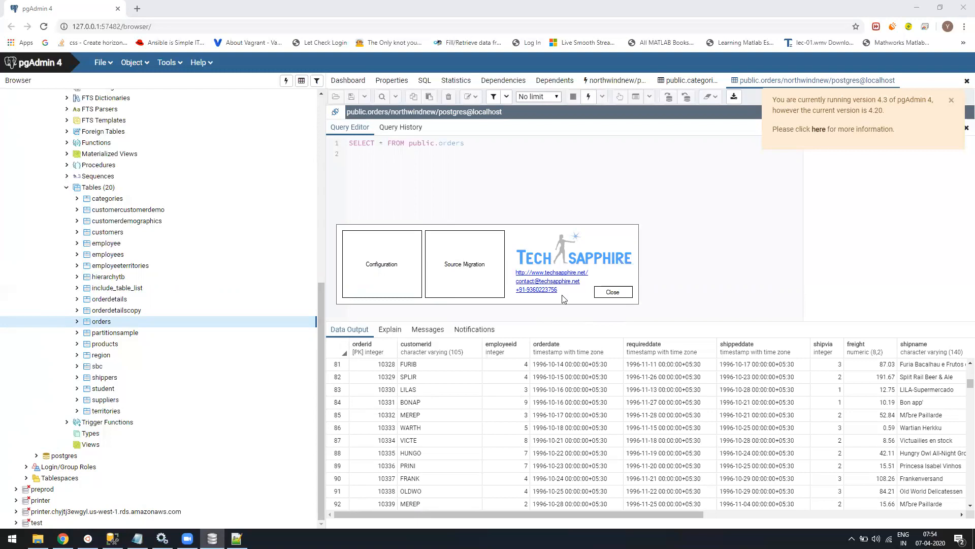
pyautogui.moveTo(477, 318)
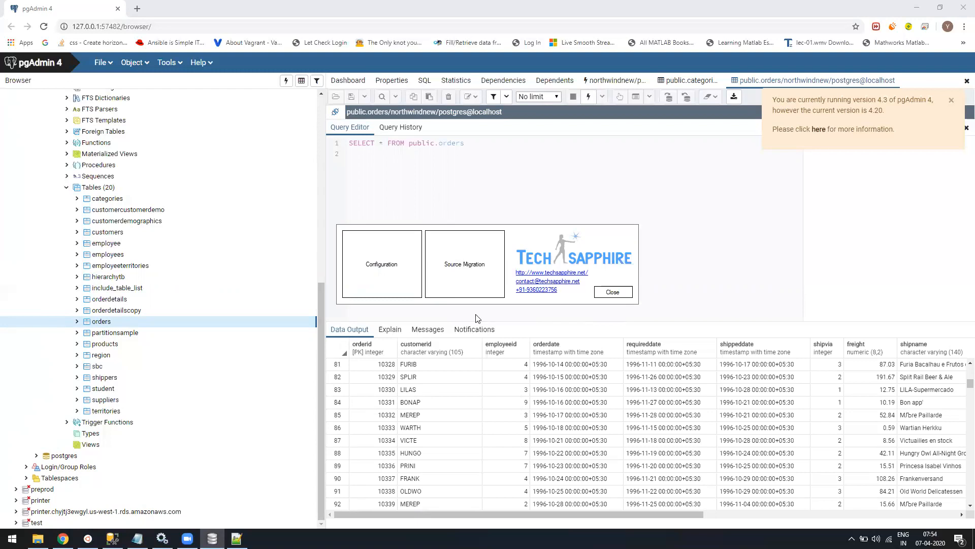
pyautogui.moveTo(470, 231)
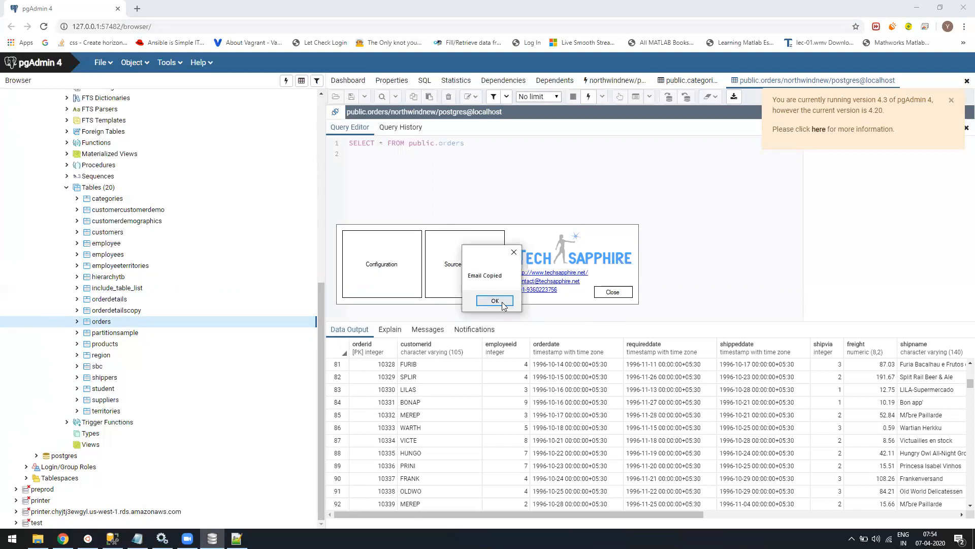
pyautogui.click(494, 301)
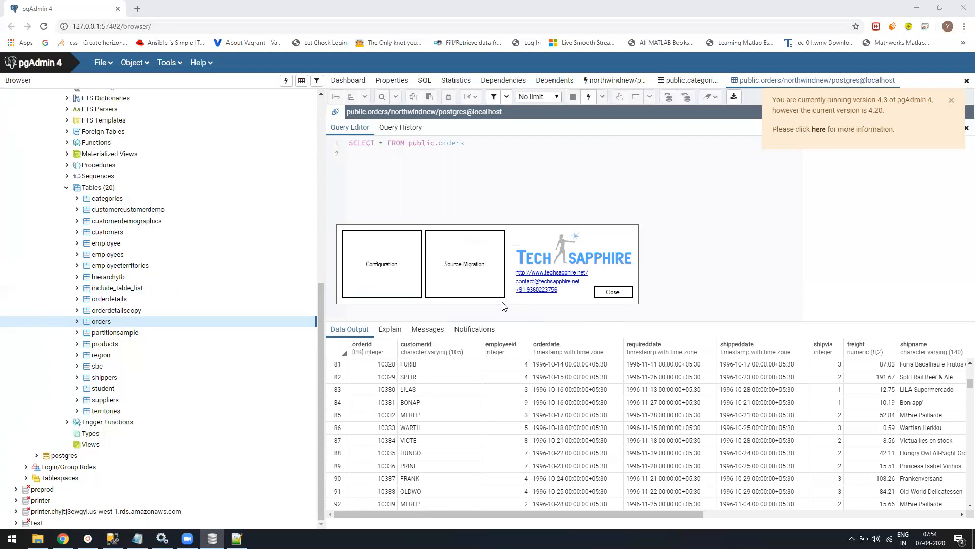
pyautogui.moveTo(570, 303)
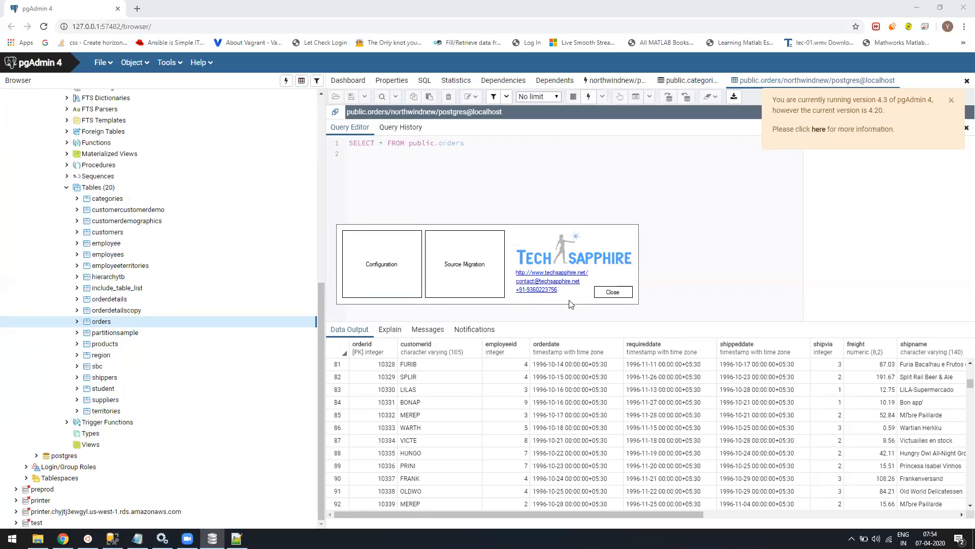
pyautogui.click(386, 491)
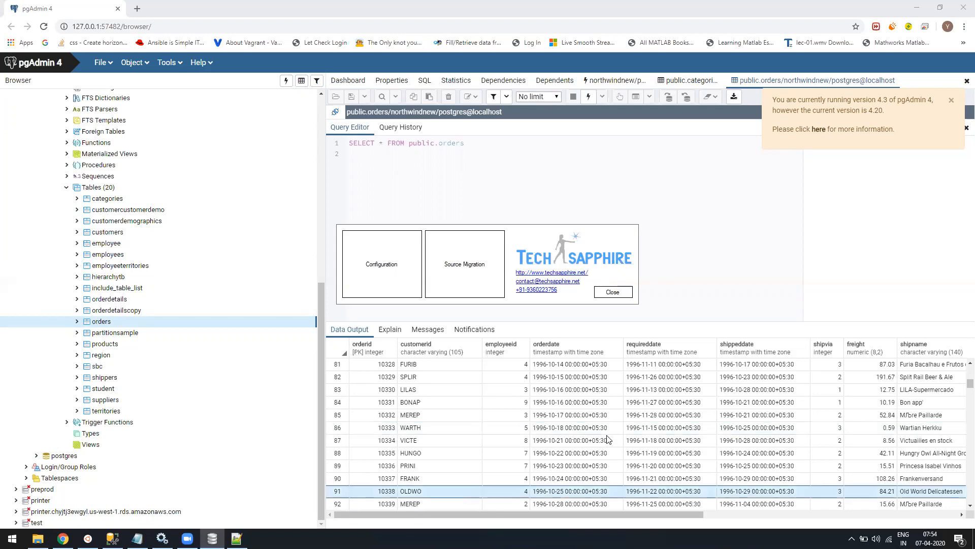